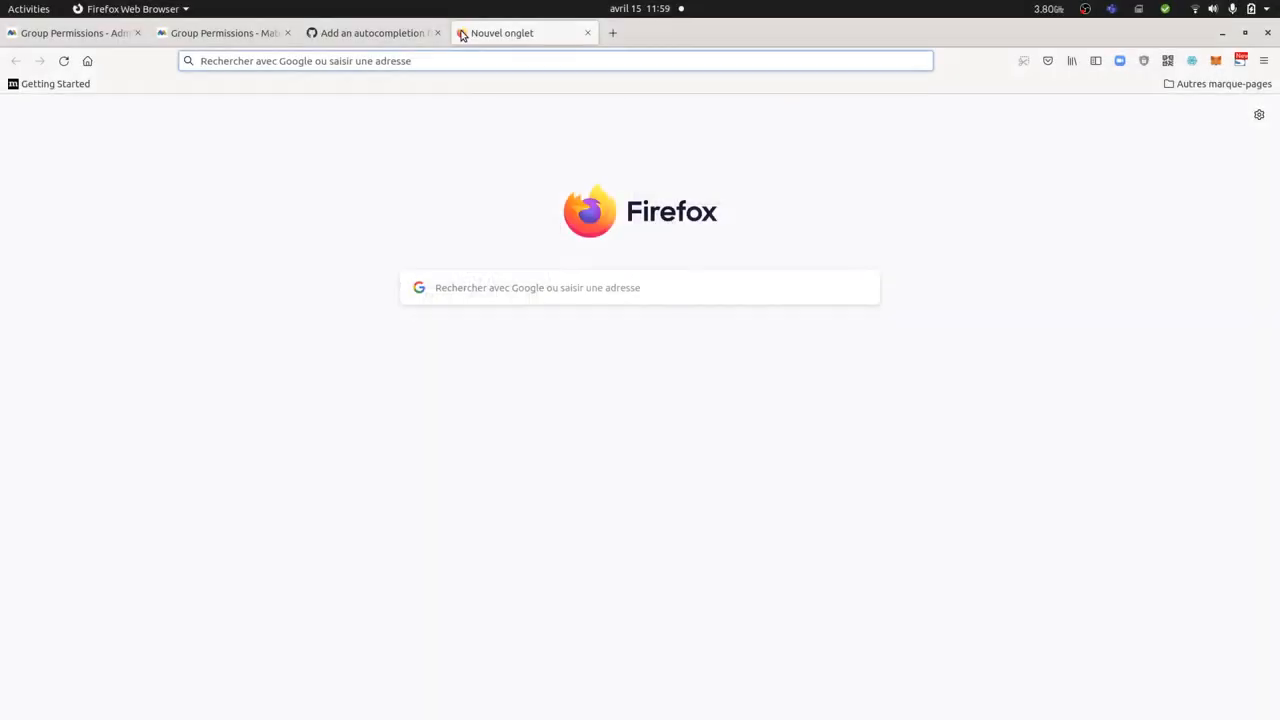
- Show the Group Permissions plugin page and select its Last Updated date (April 2022)
left_click(222, 33)
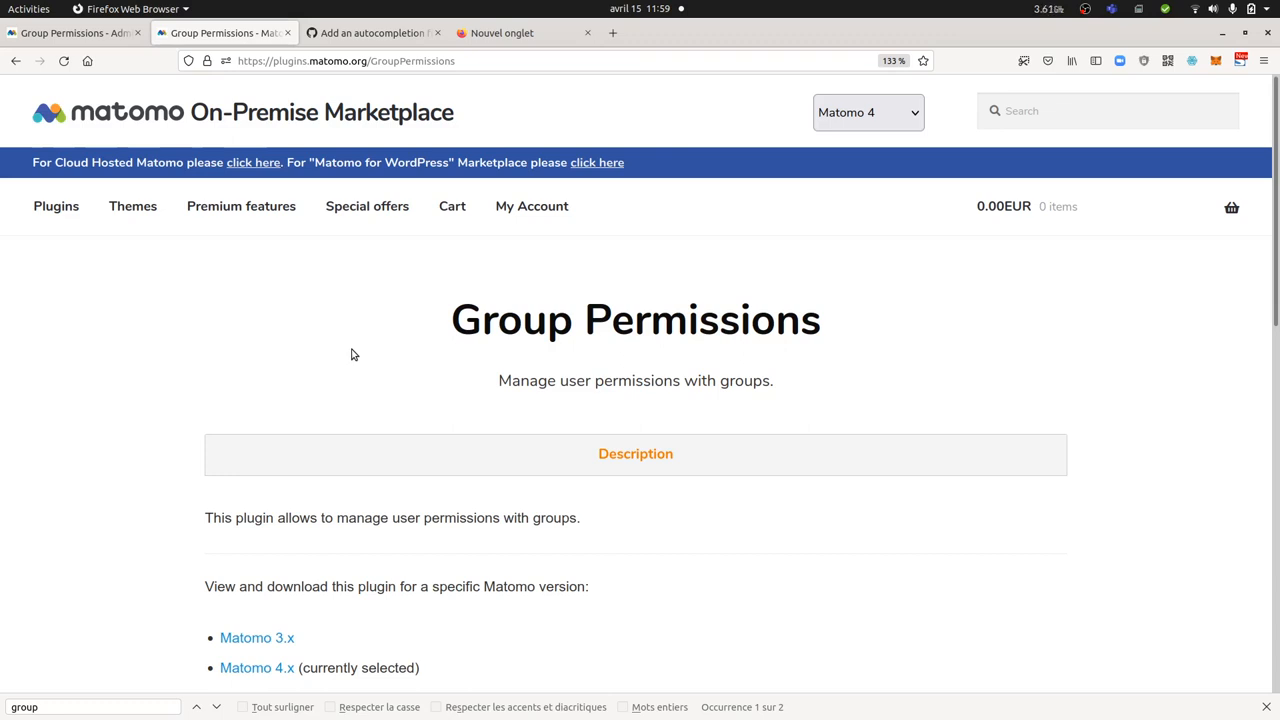
mouse_move(445, 363)
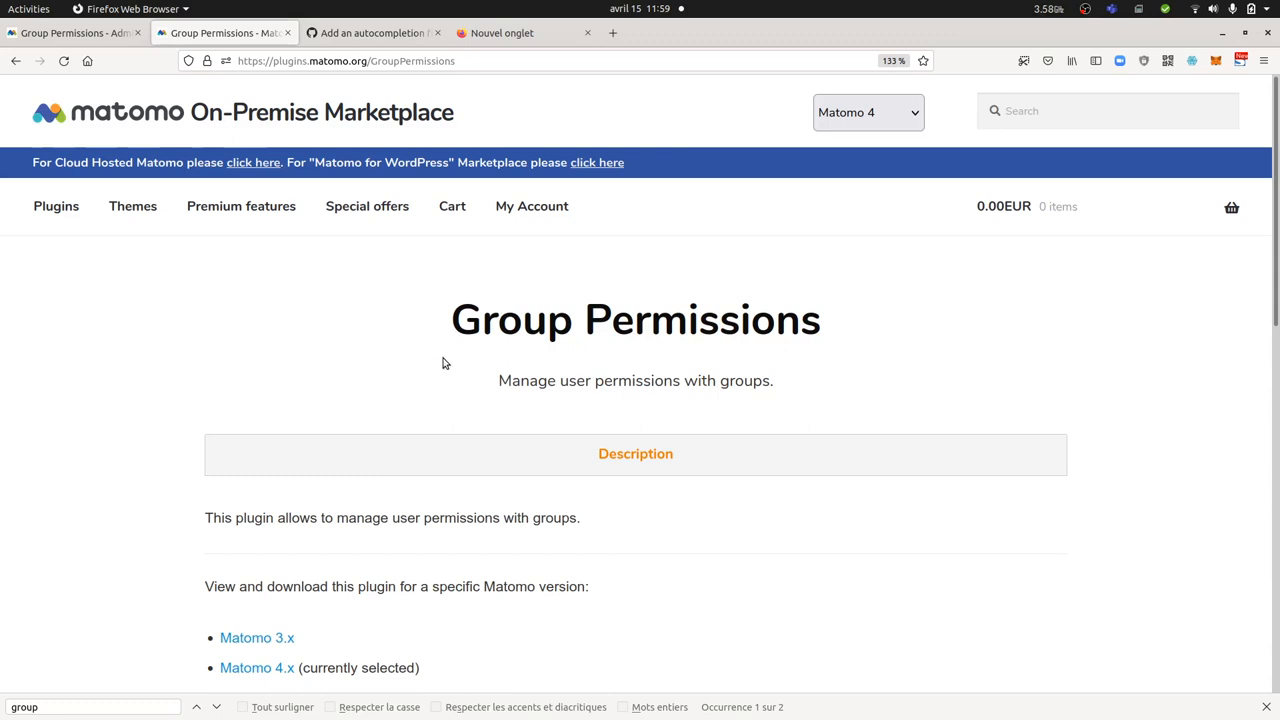
mouse_move(445, 453)
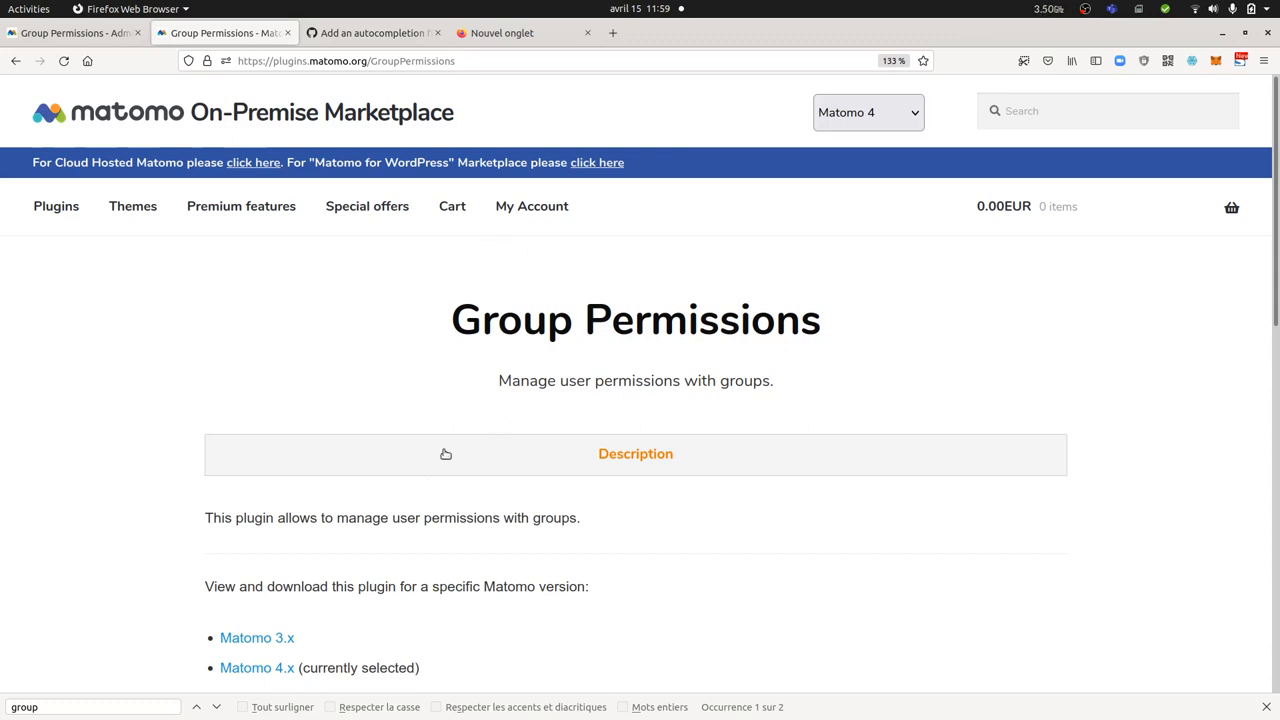
scroll("down", 3)
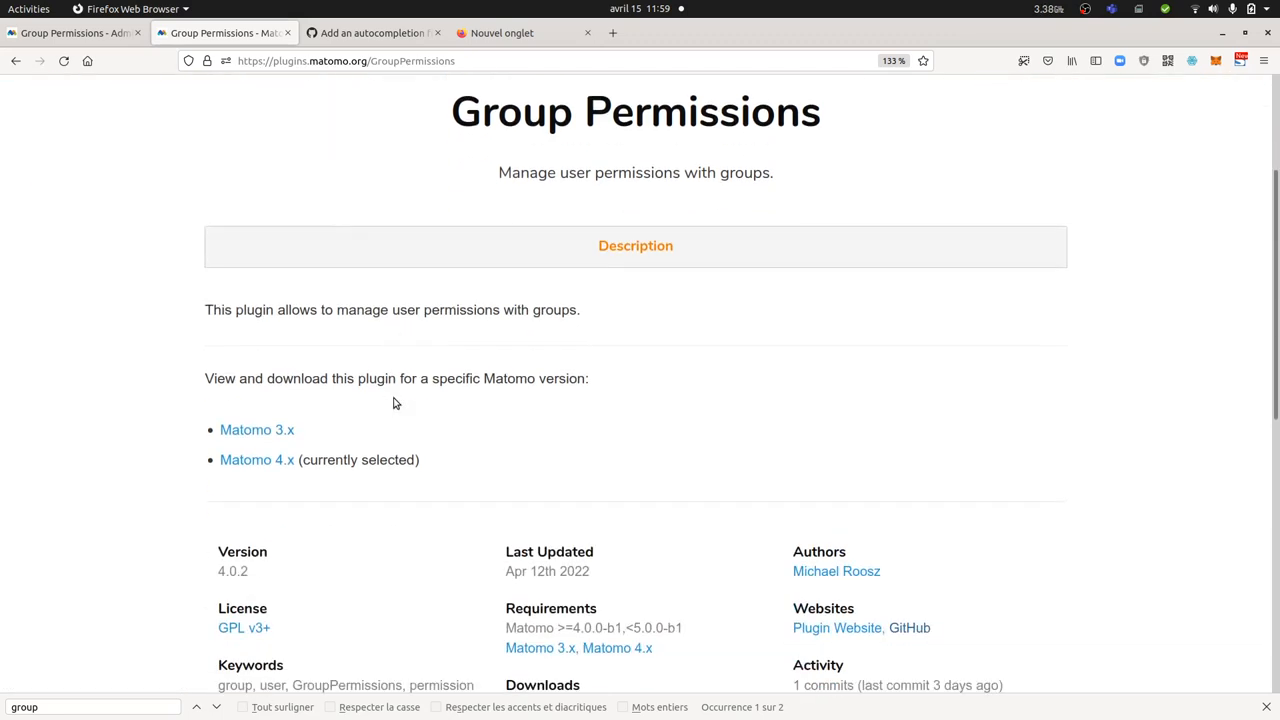
scroll("down", 3)
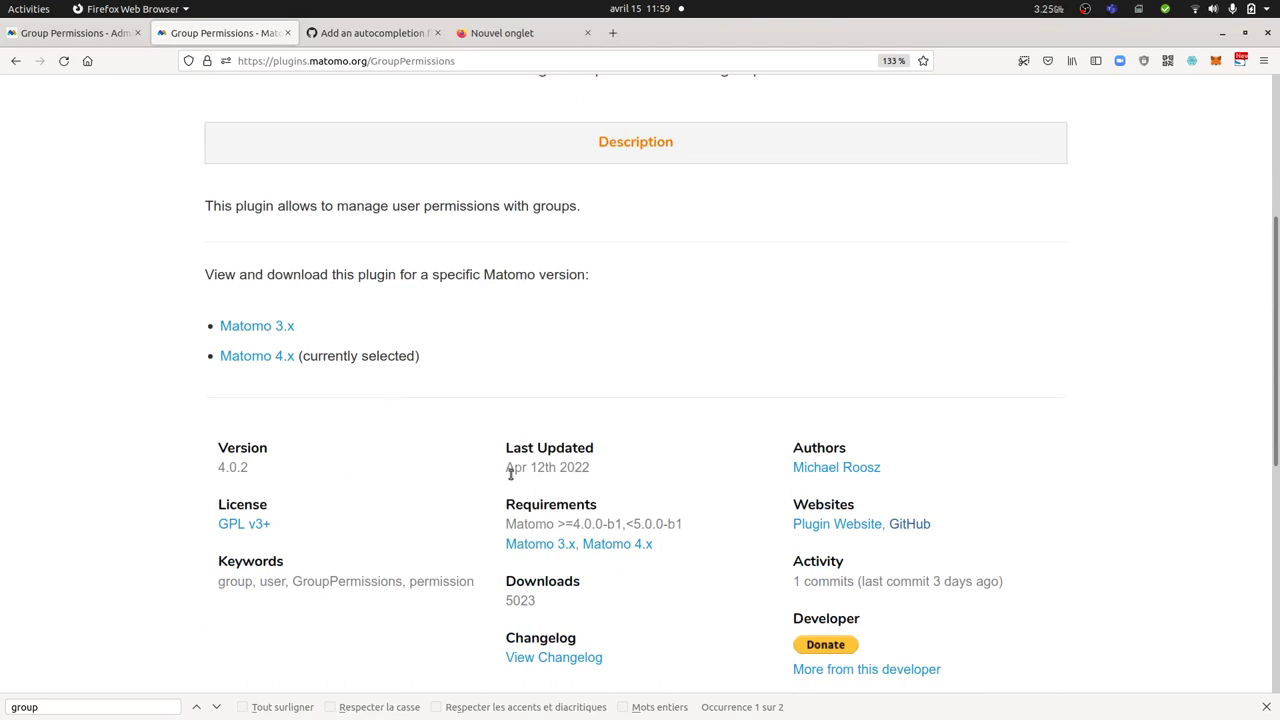
double_click(547, 467)
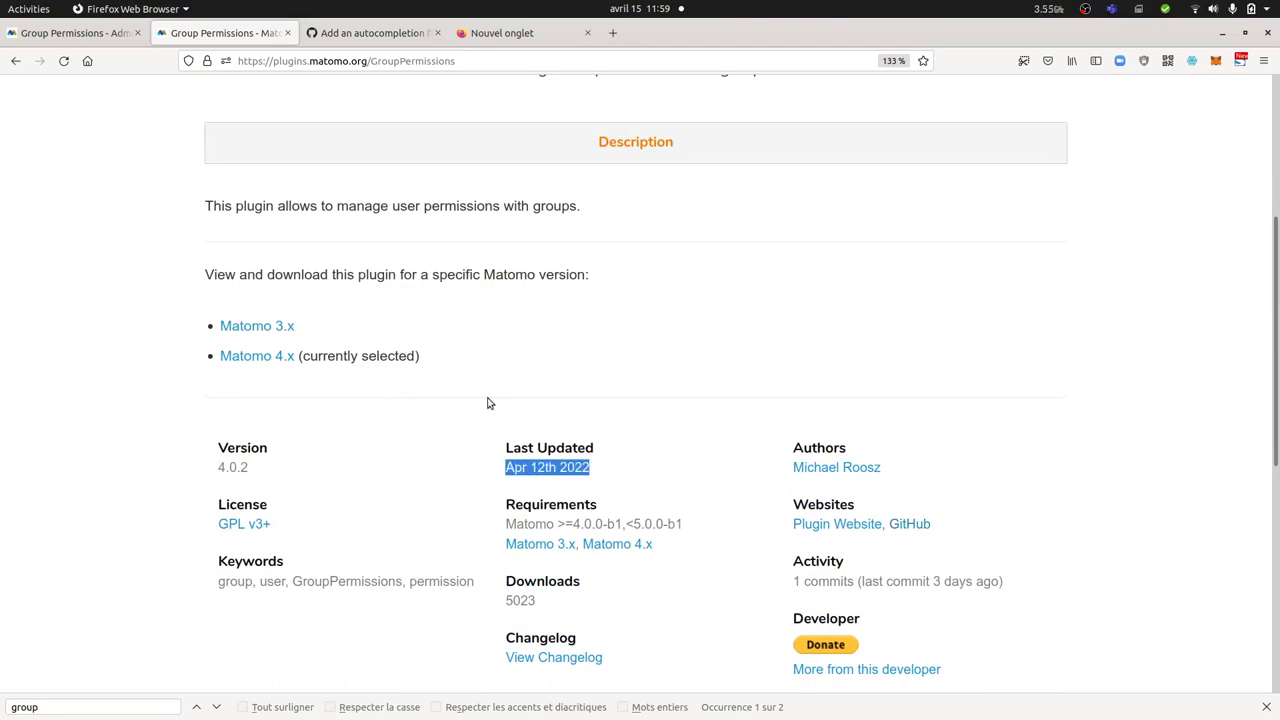
mouse_move(531, 499)
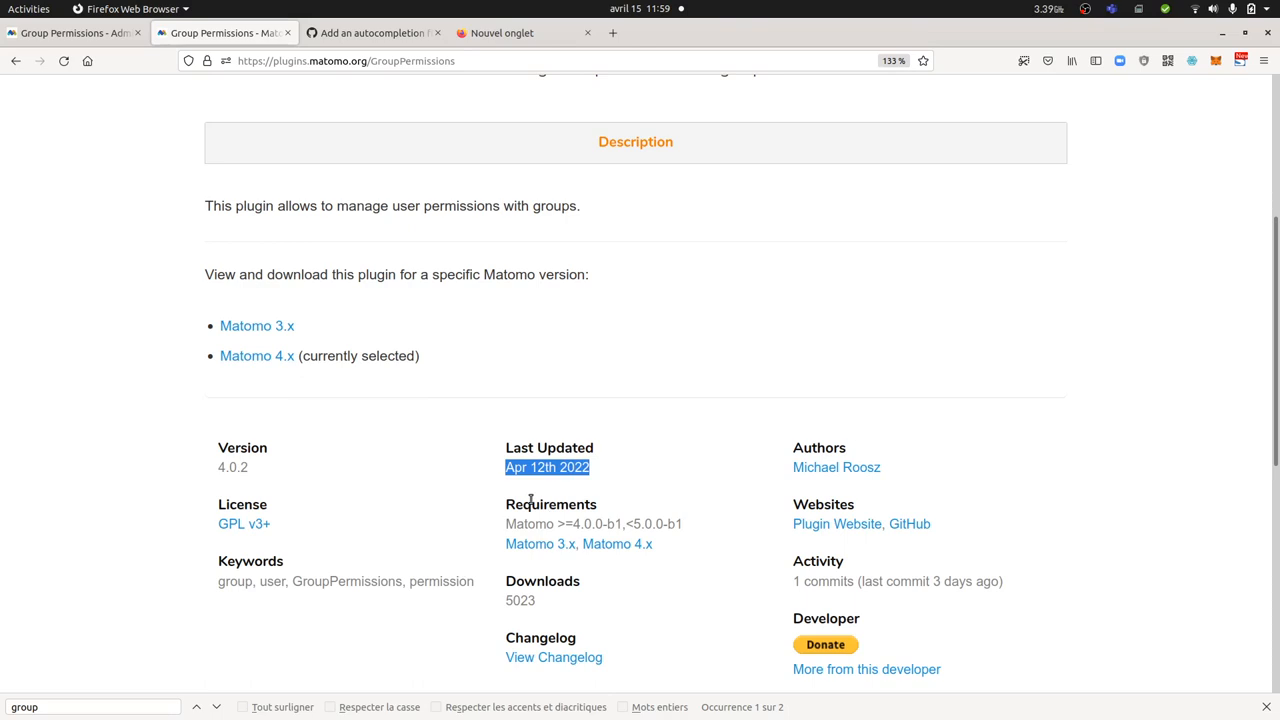
mouse_move(810, 492)
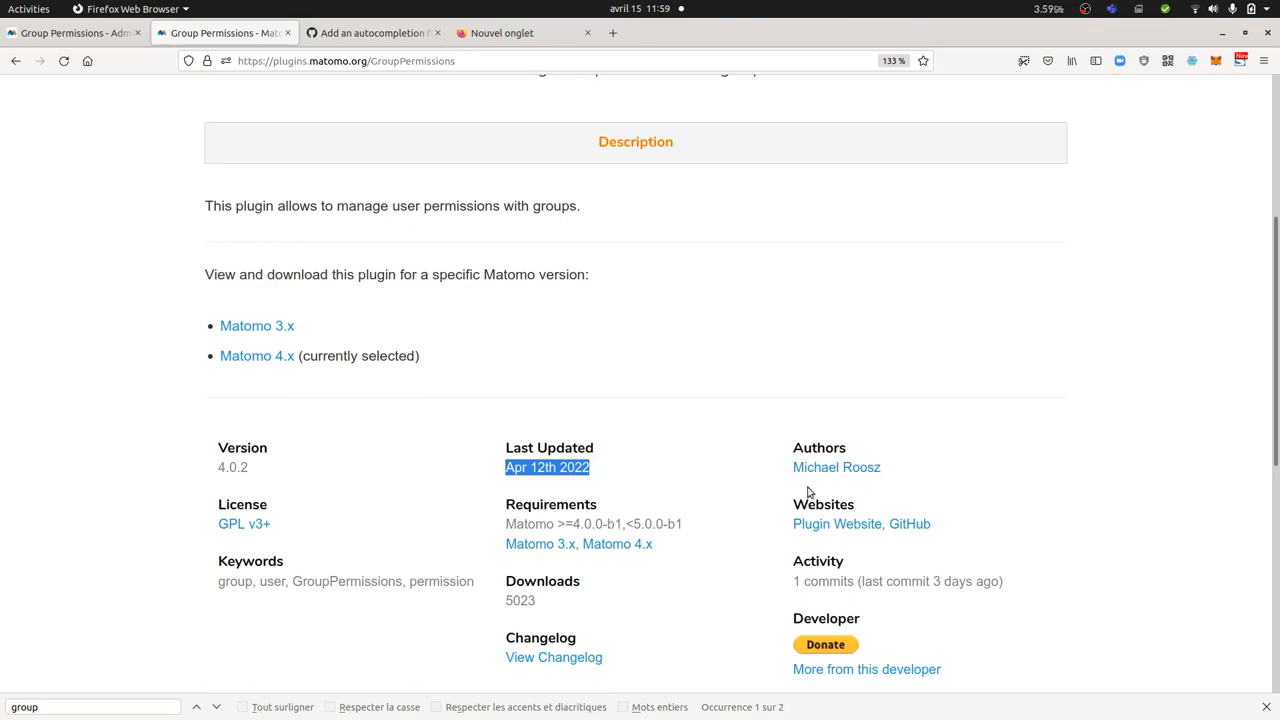
mouse_move(715, 495)
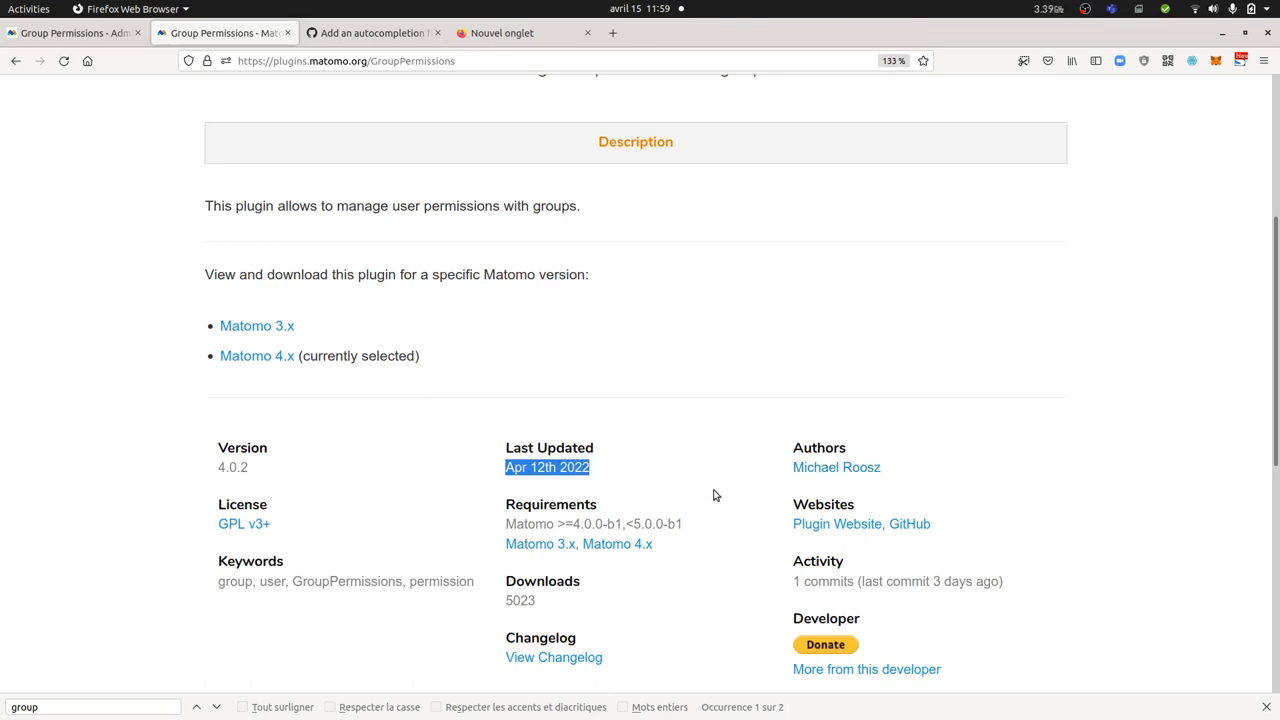
mouse_move(960, 492)
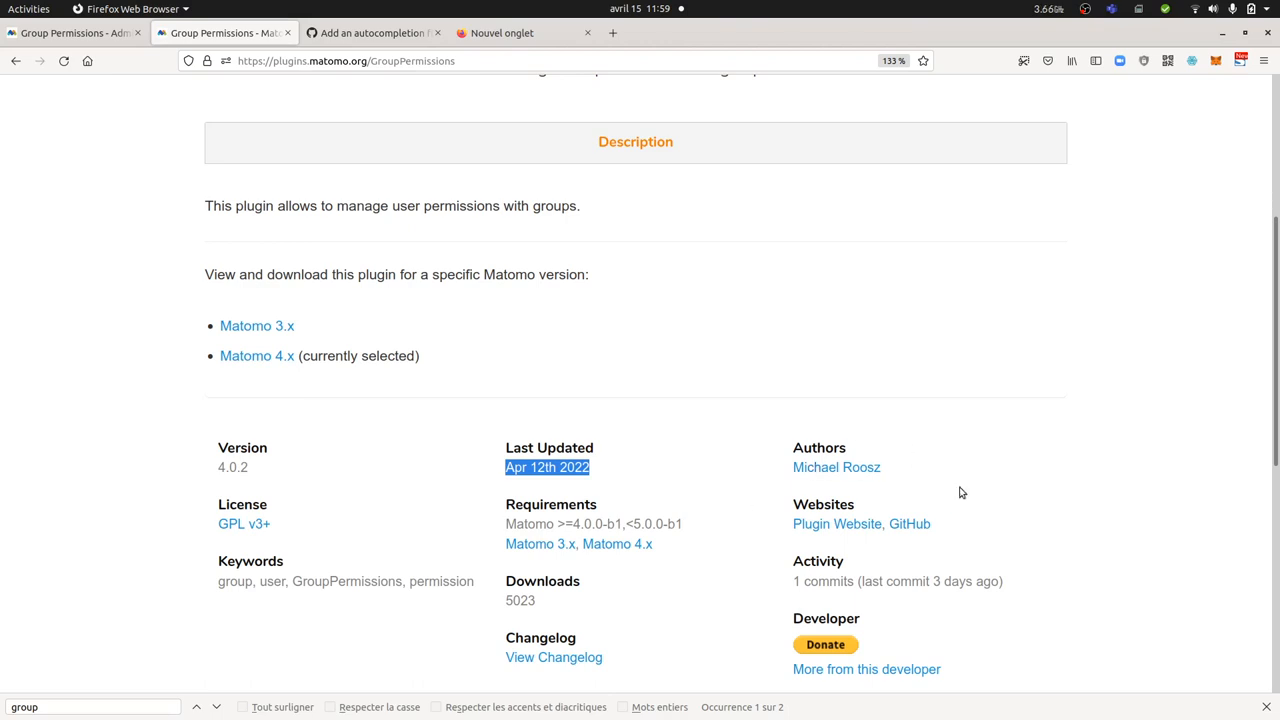
mouse_move(708, 530)
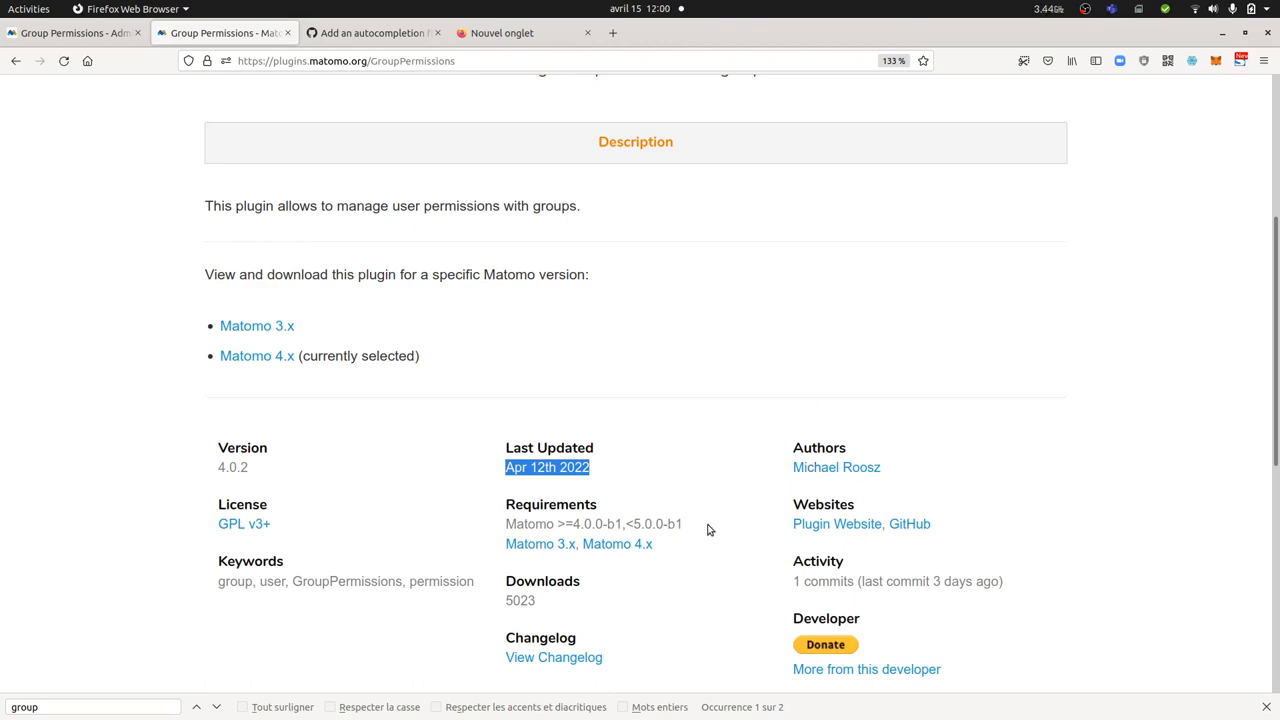
scroll("up", 3)
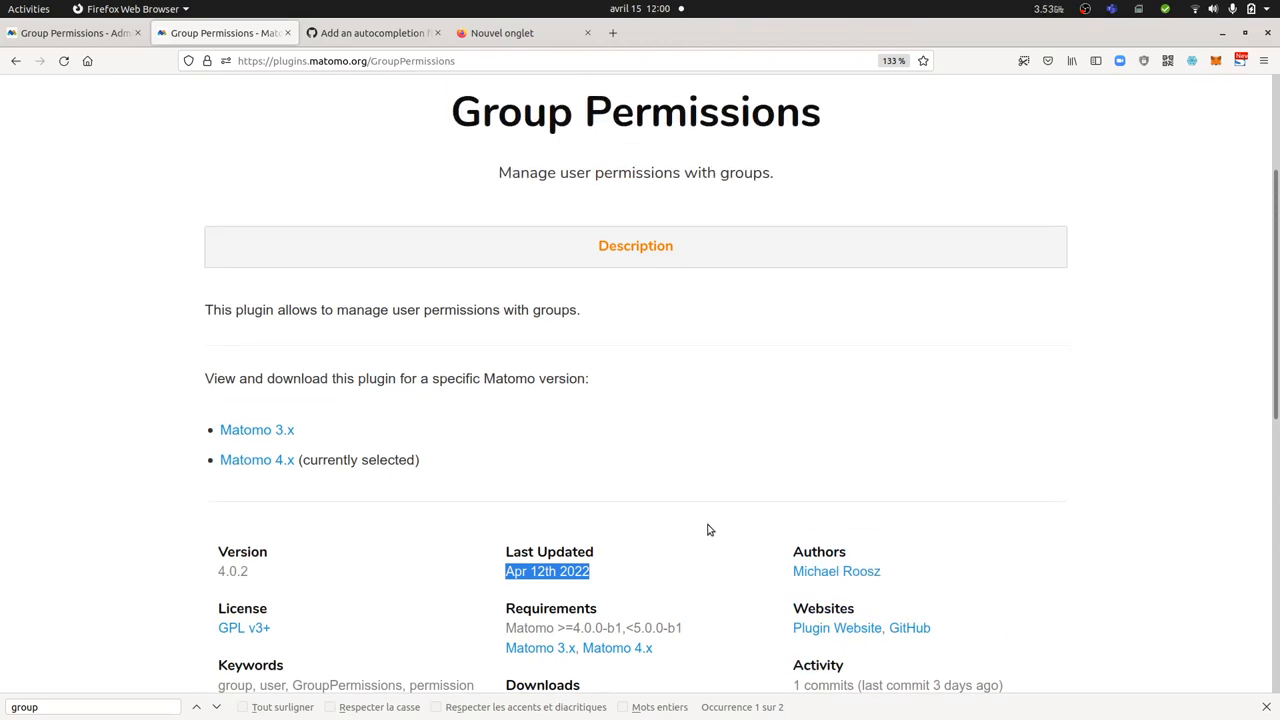
left_click(370, 33)
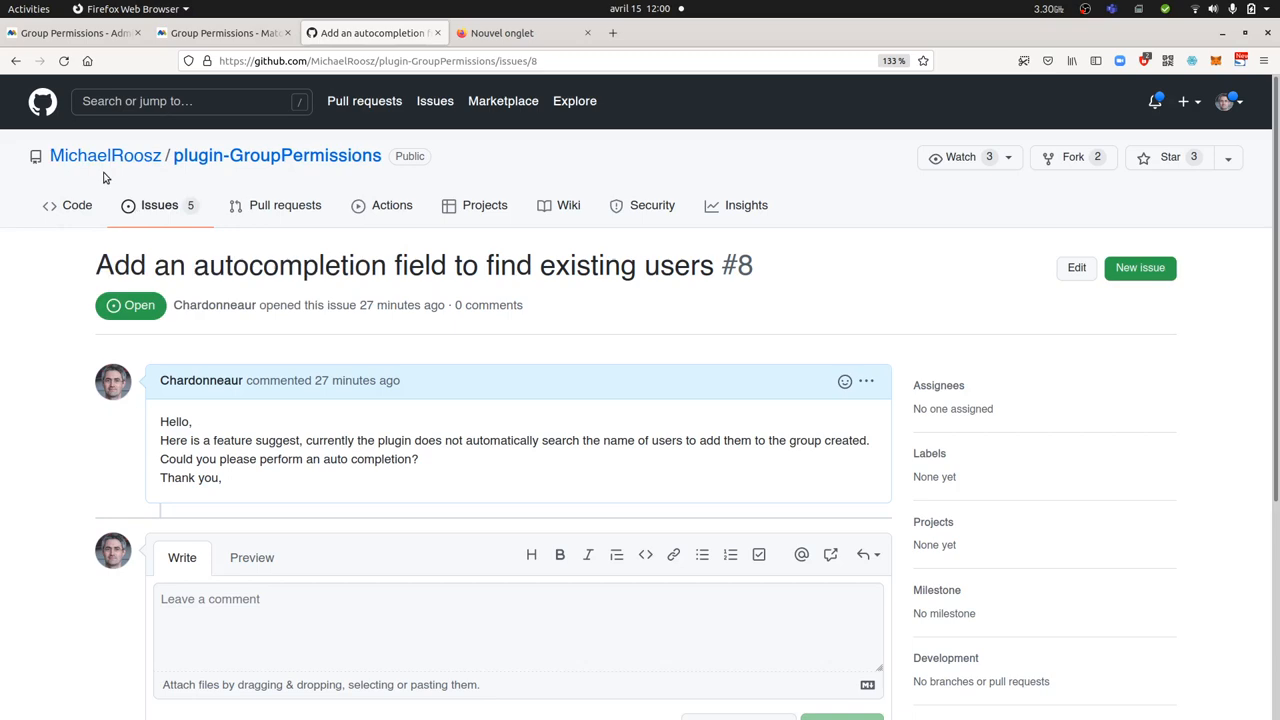
left_click(159, 205)
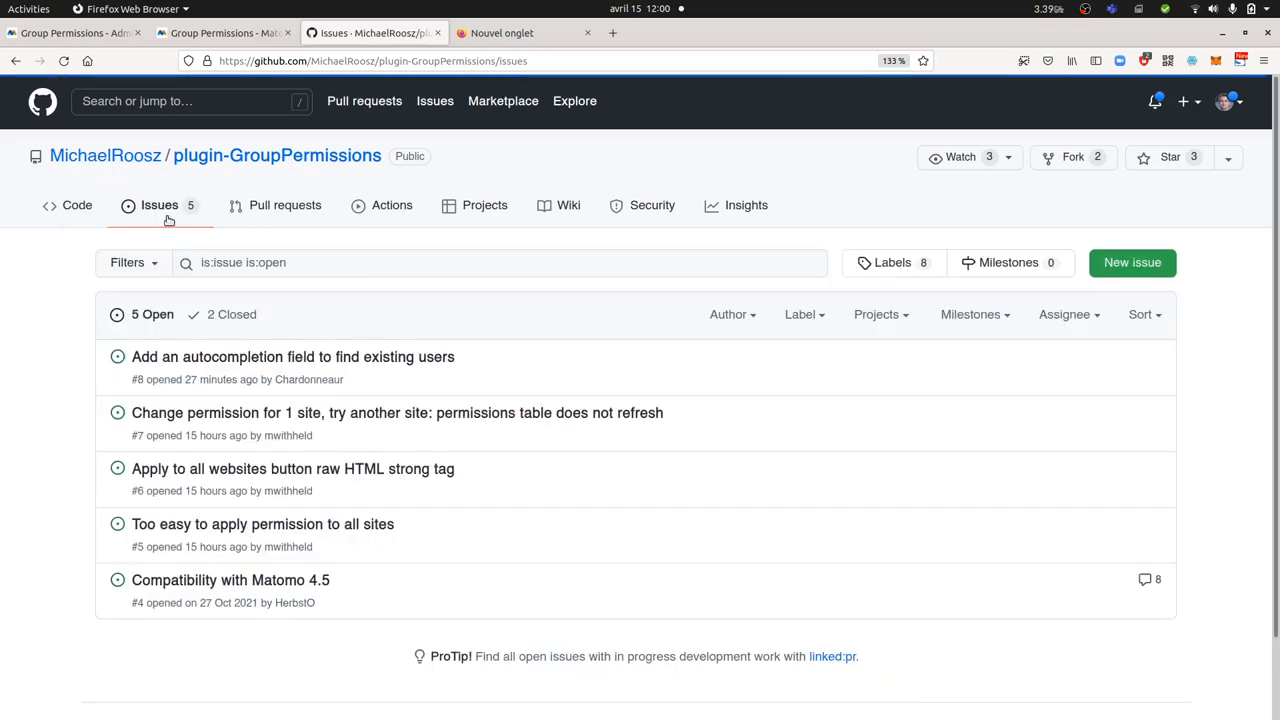
left_click(220, 32)
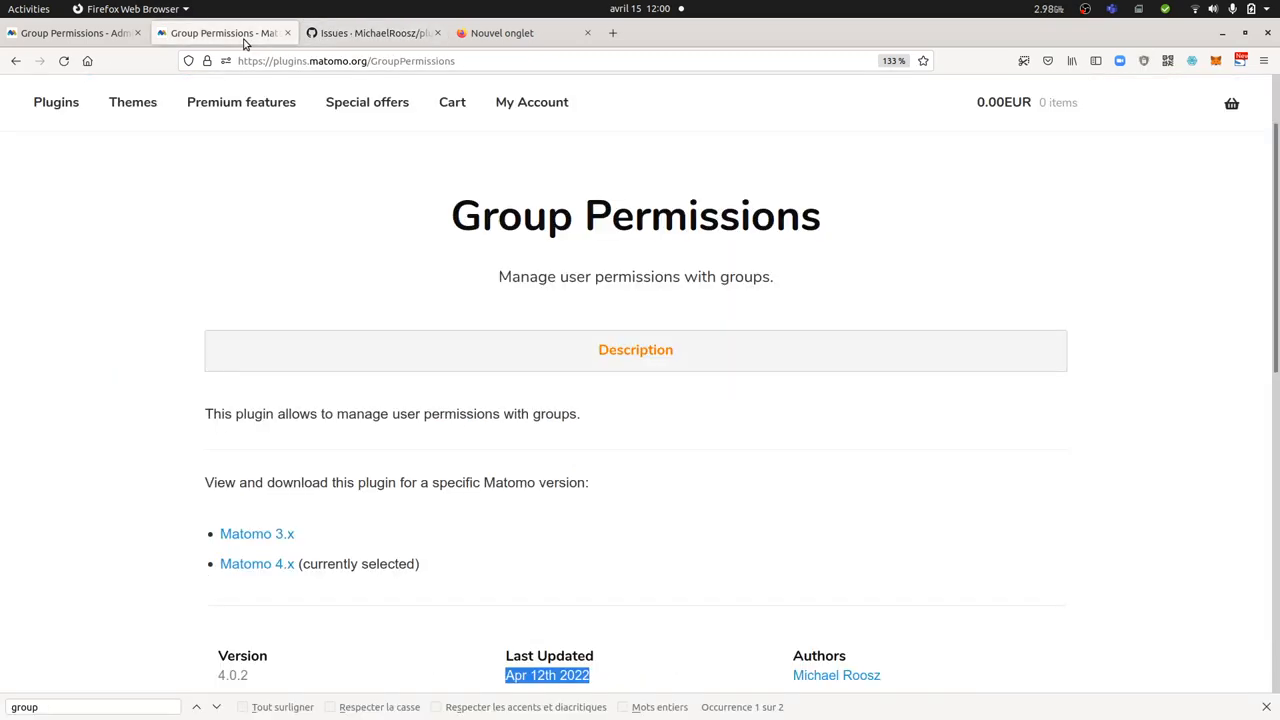
scroll("down", 3)
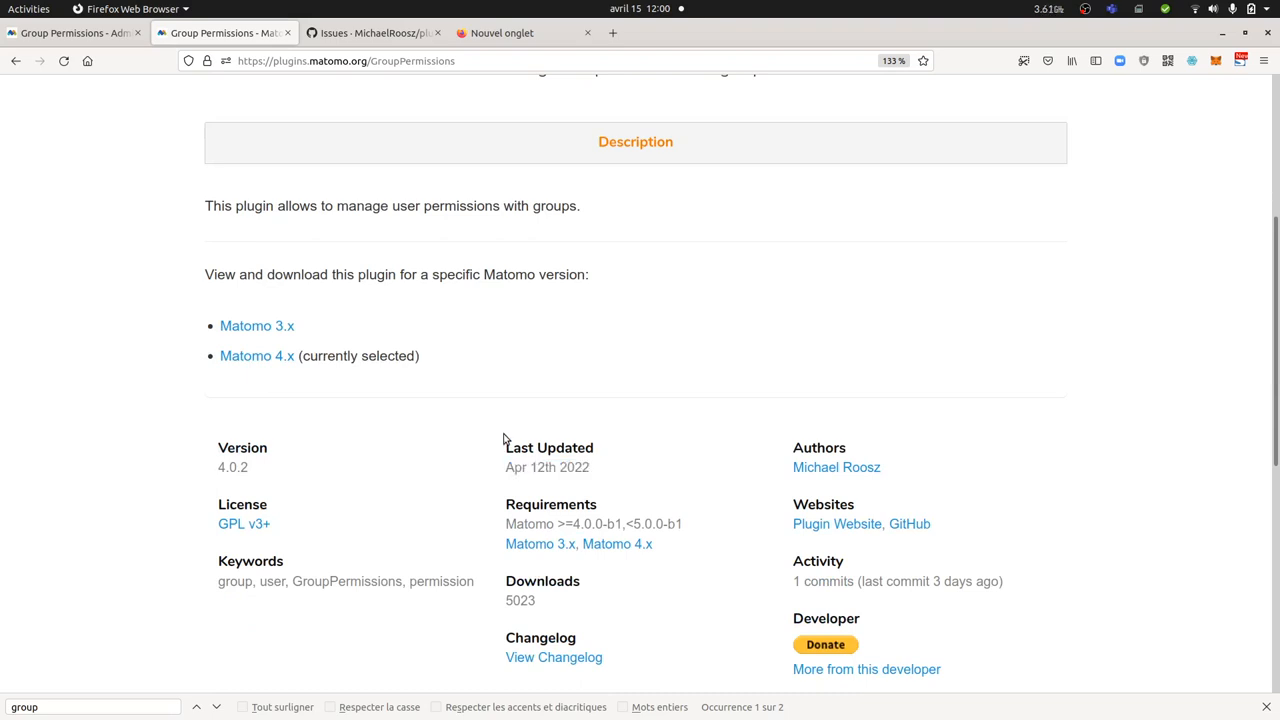
mouse_move(184, 114)
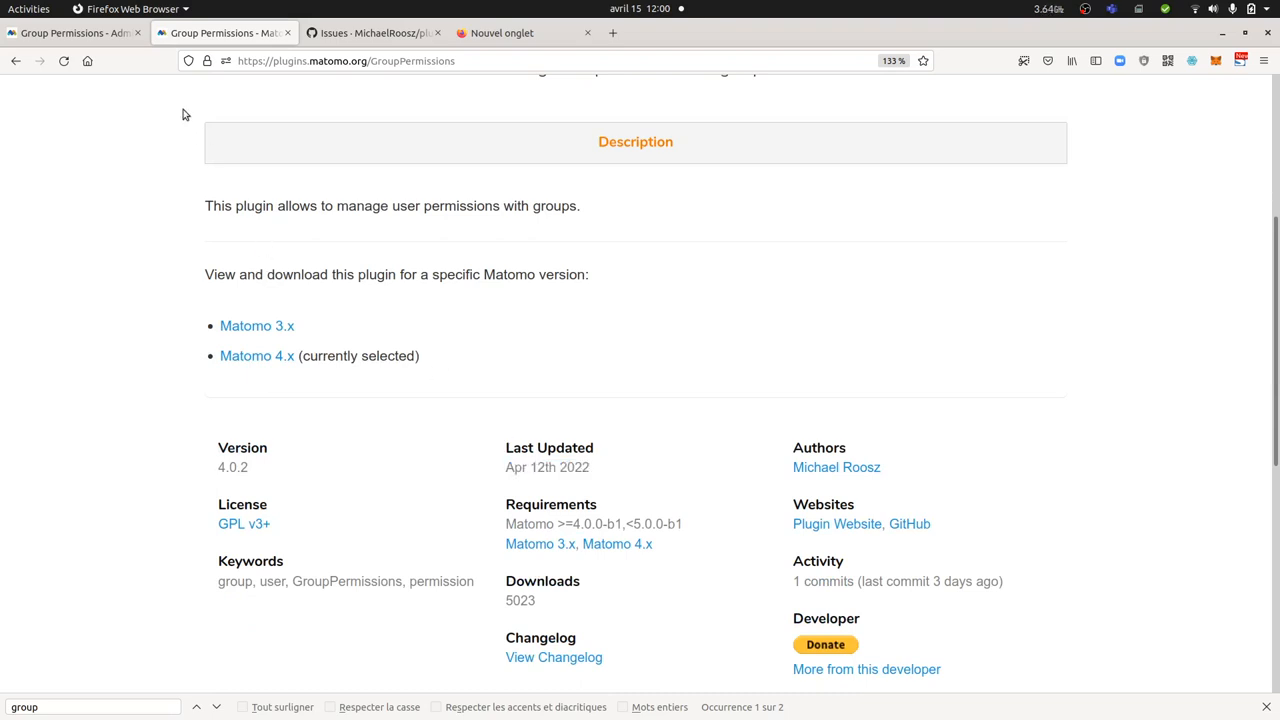
left_click(72, 33)
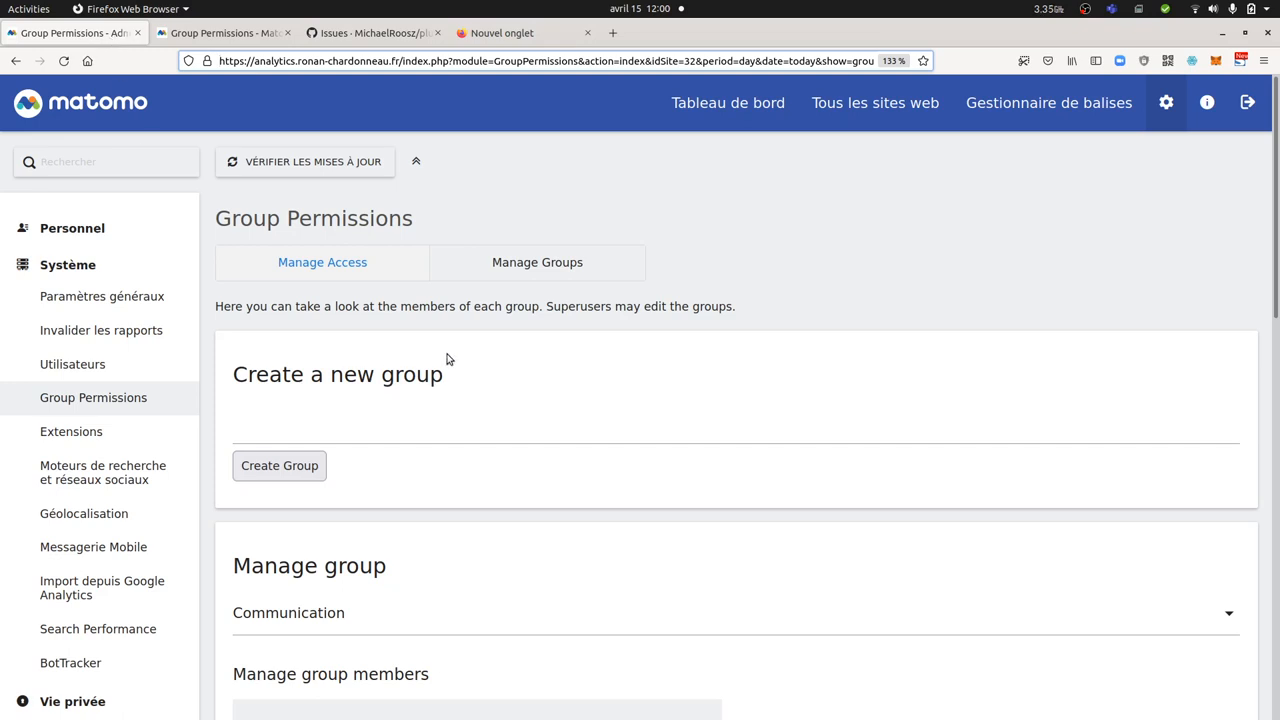
mouse_move(409, 349)
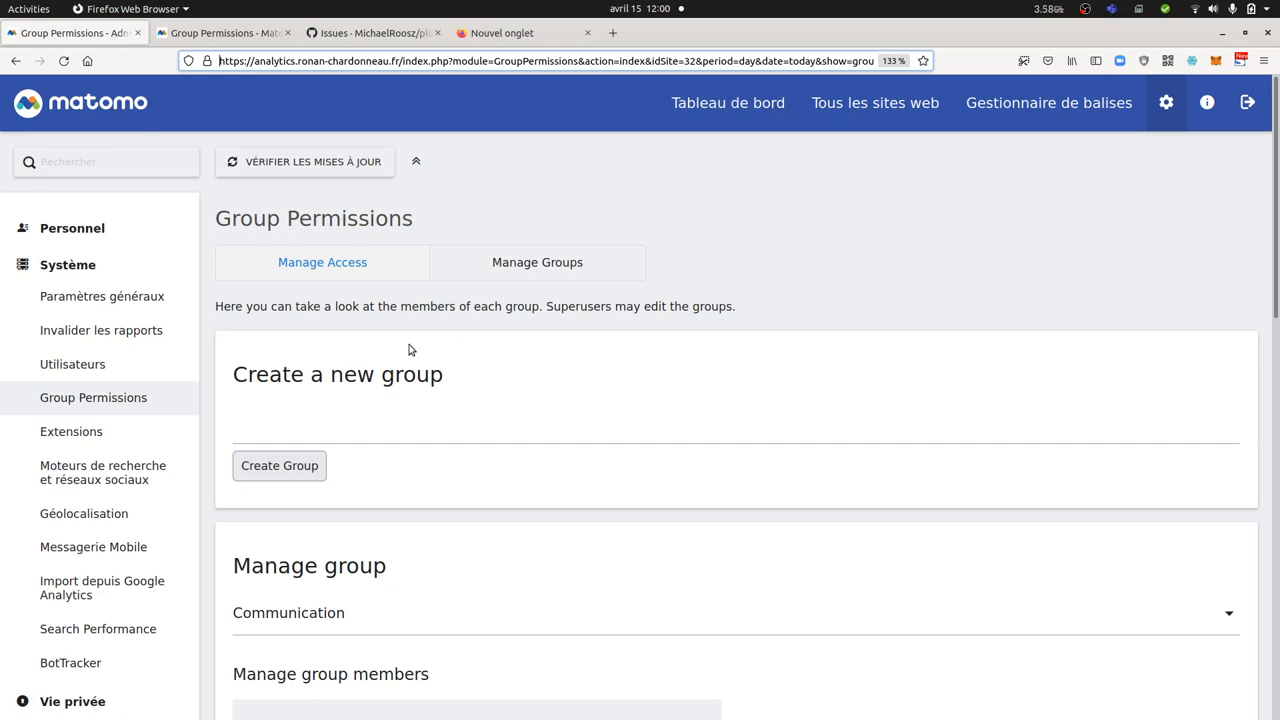
mouse_move(93, 397)
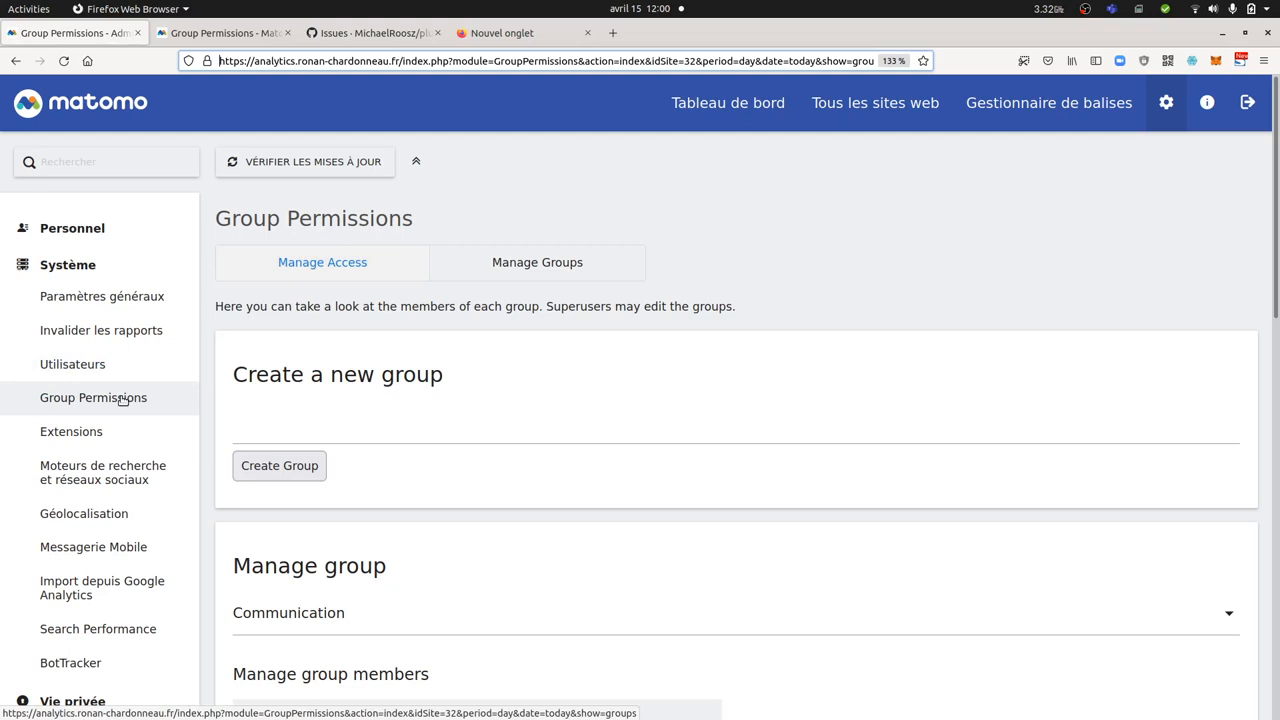
mouse_move(94, 407)
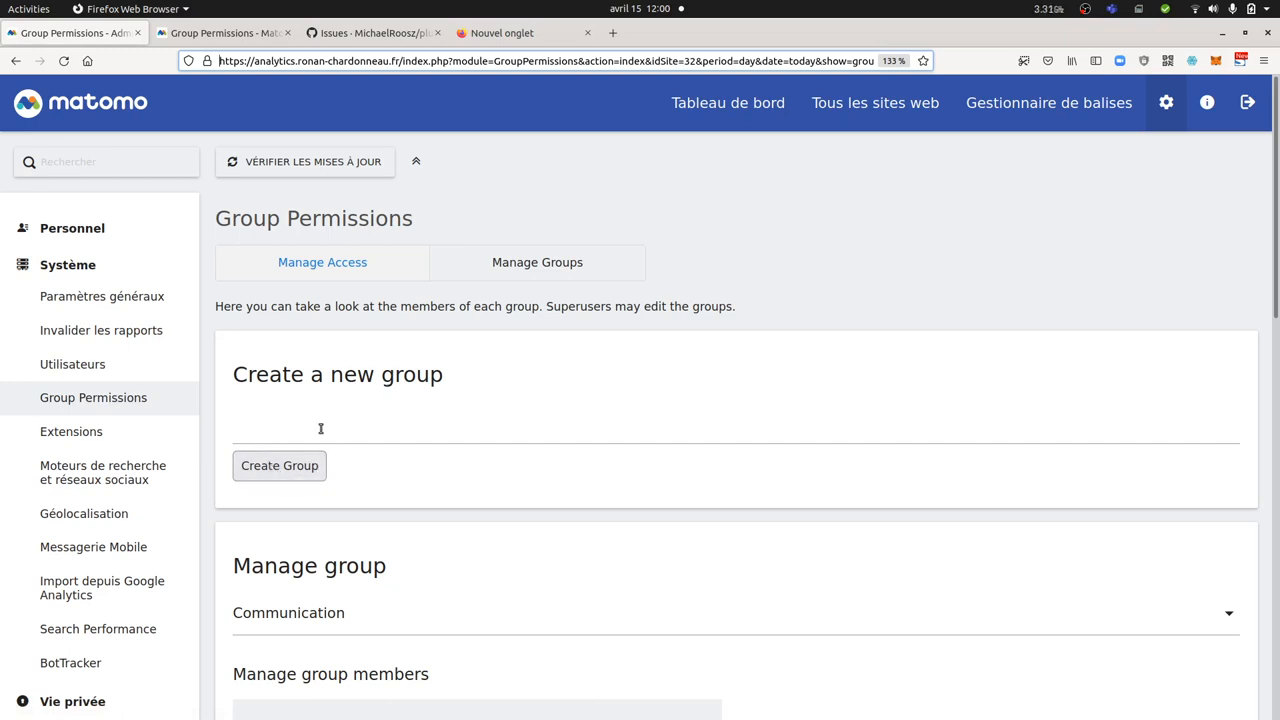
scroll("down", 3)
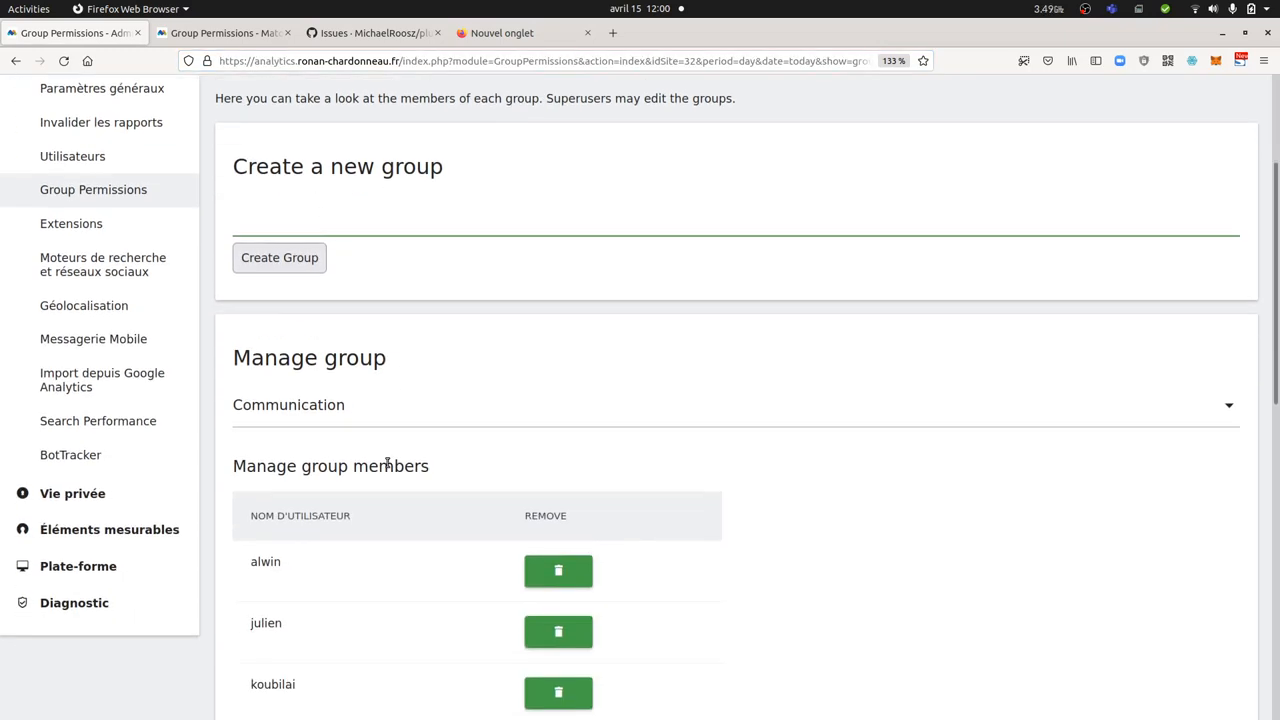
scroll("up", 3)
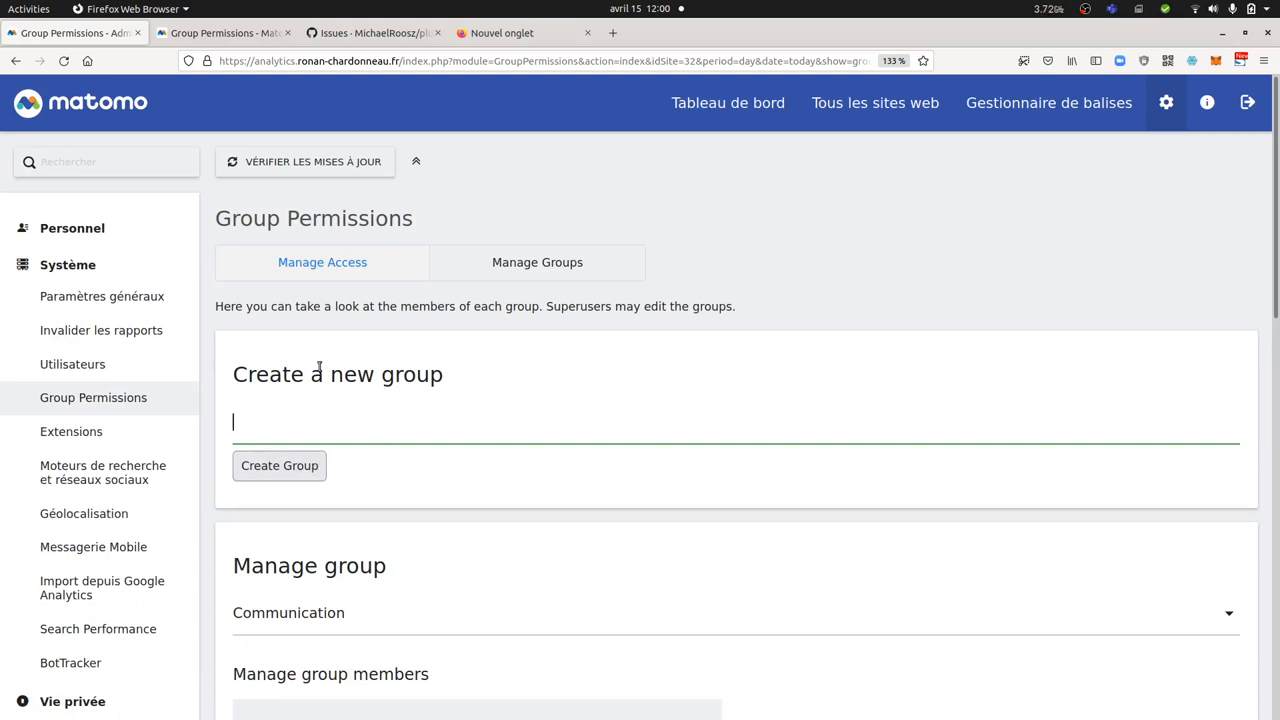
scroll("down", 3)
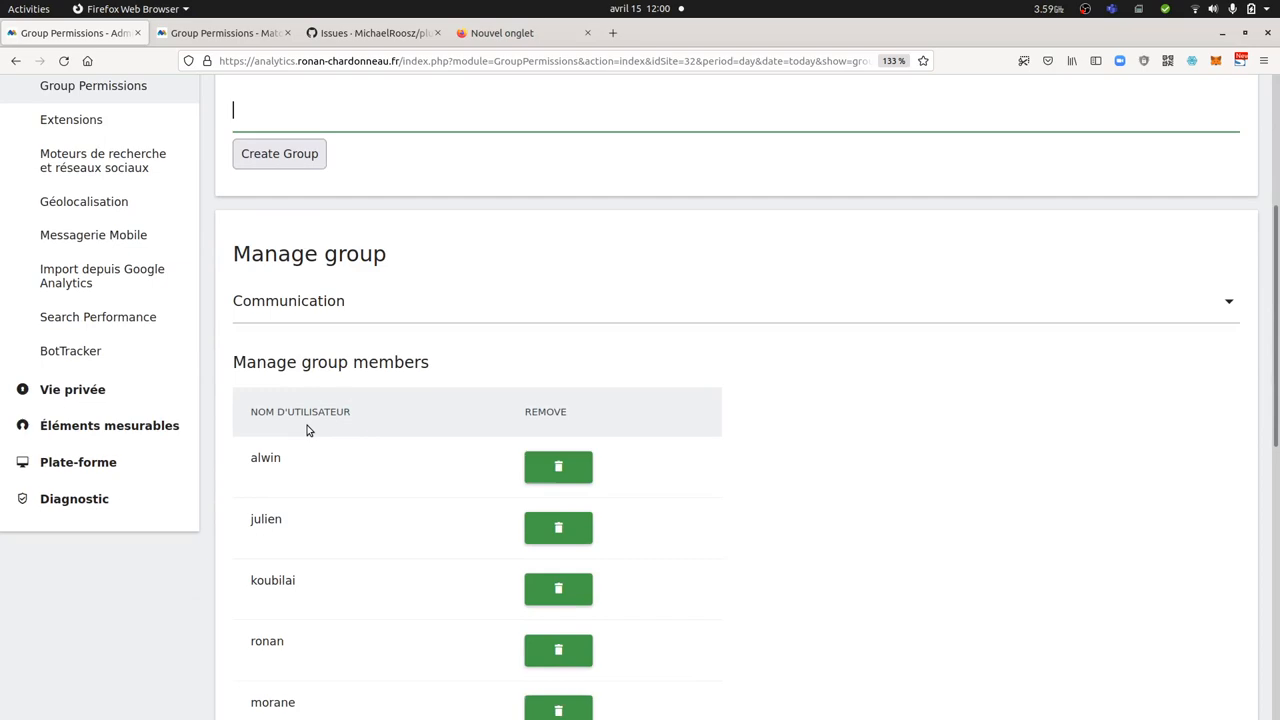
scroll("down", 3)
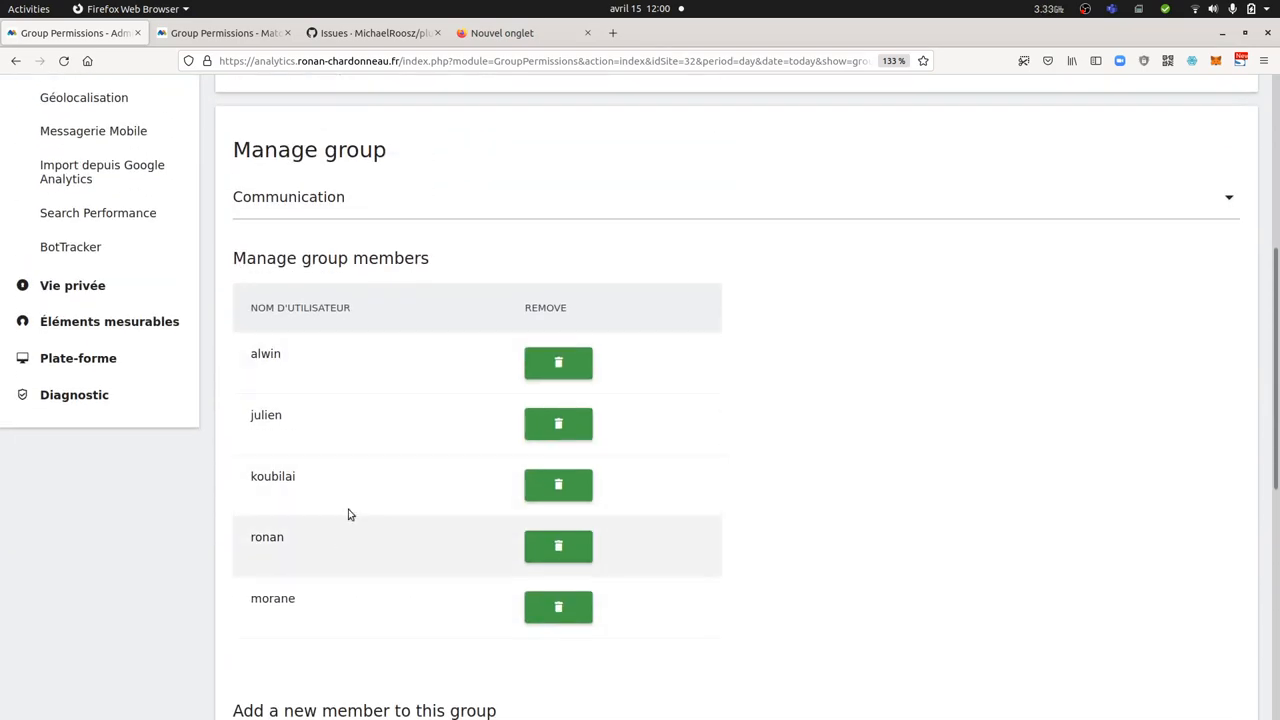
scroll("up", 3)
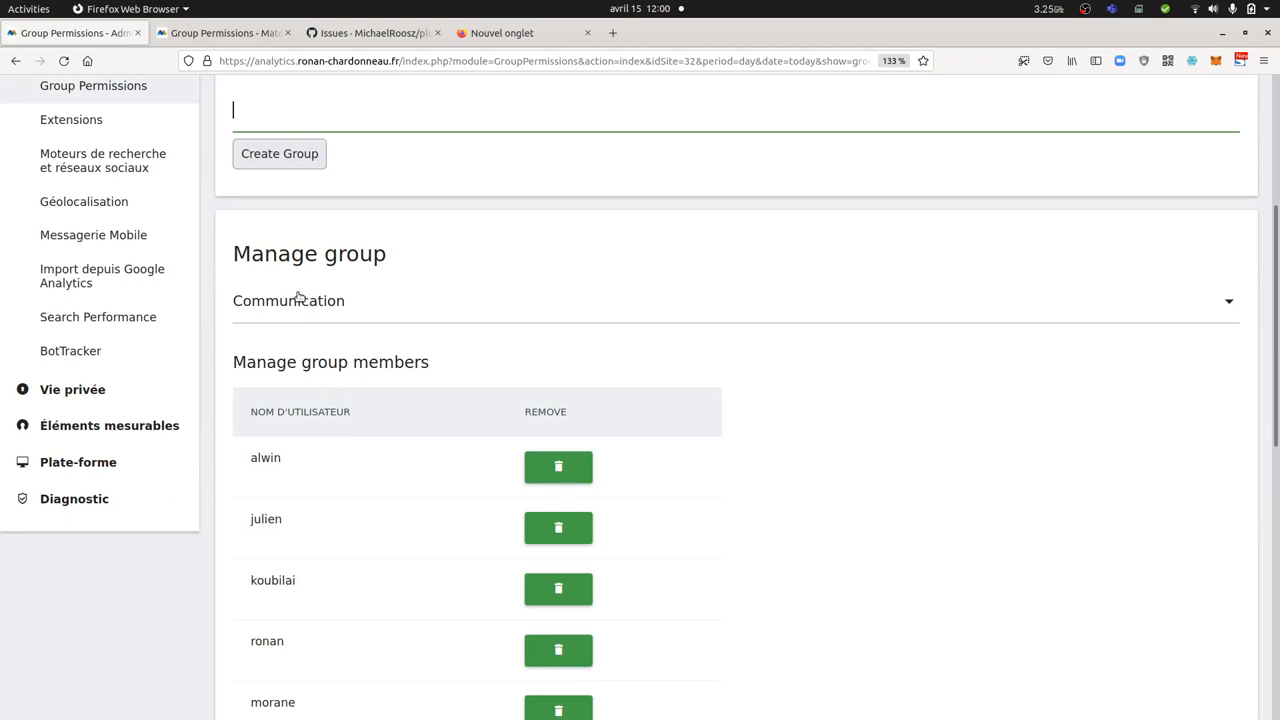
scroll("up", 3)
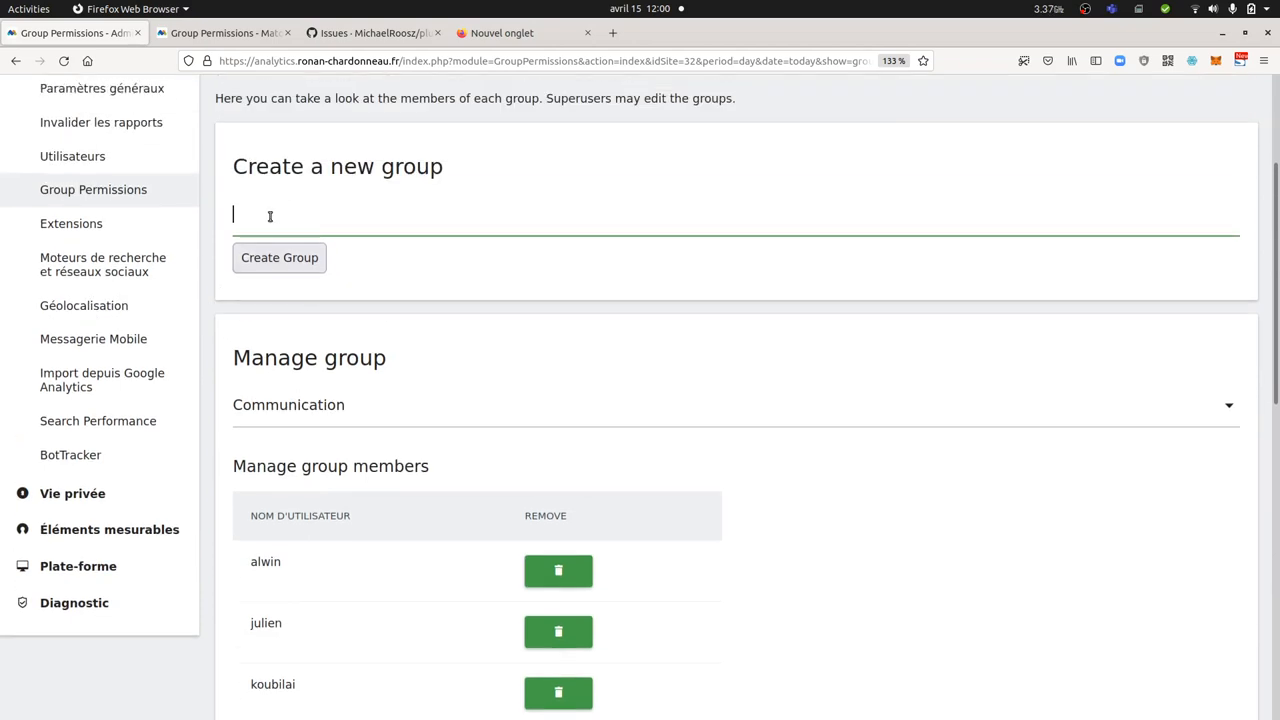
scroll("up", 3)
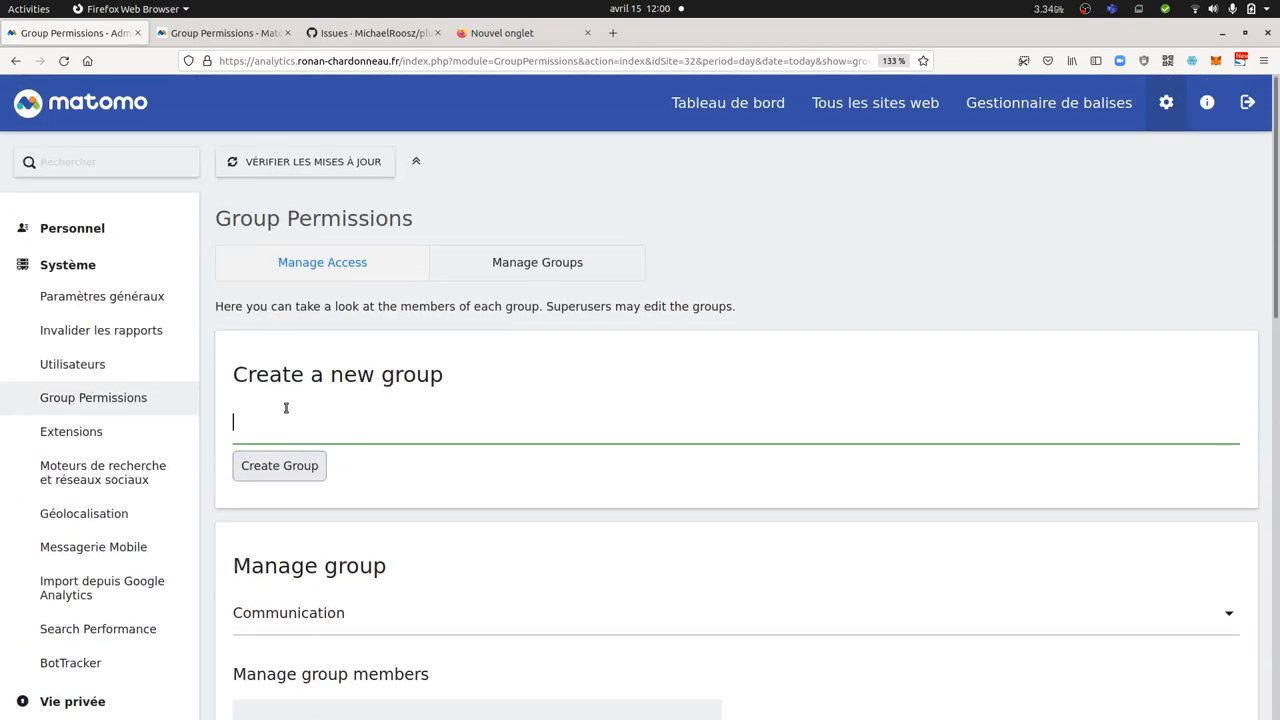
scroll("down", 3)
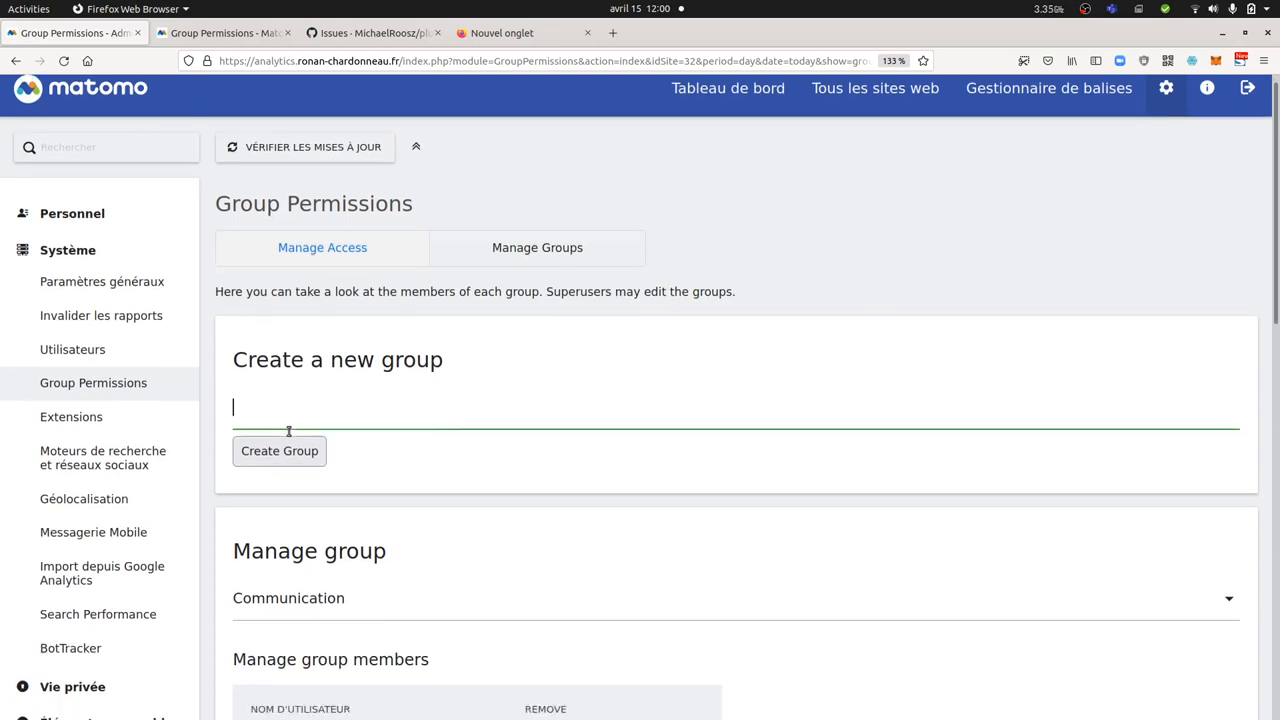
scroll("down", 3)
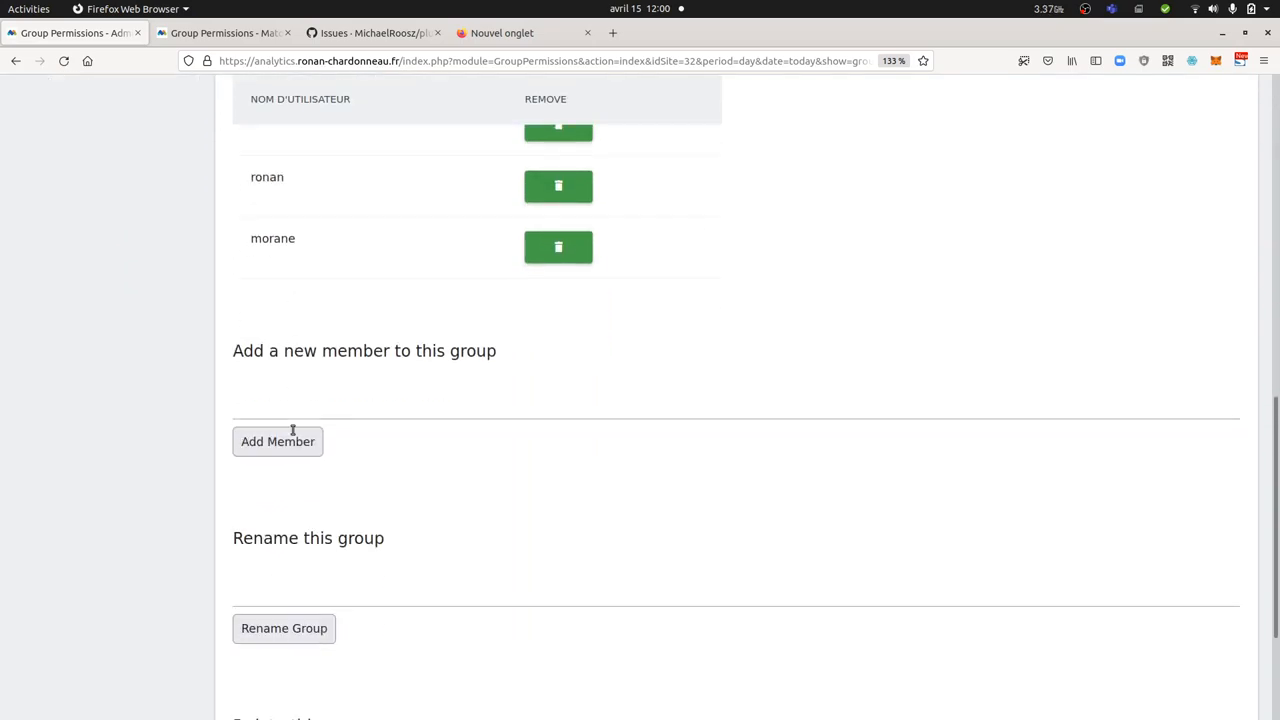
scroll("up", 3)
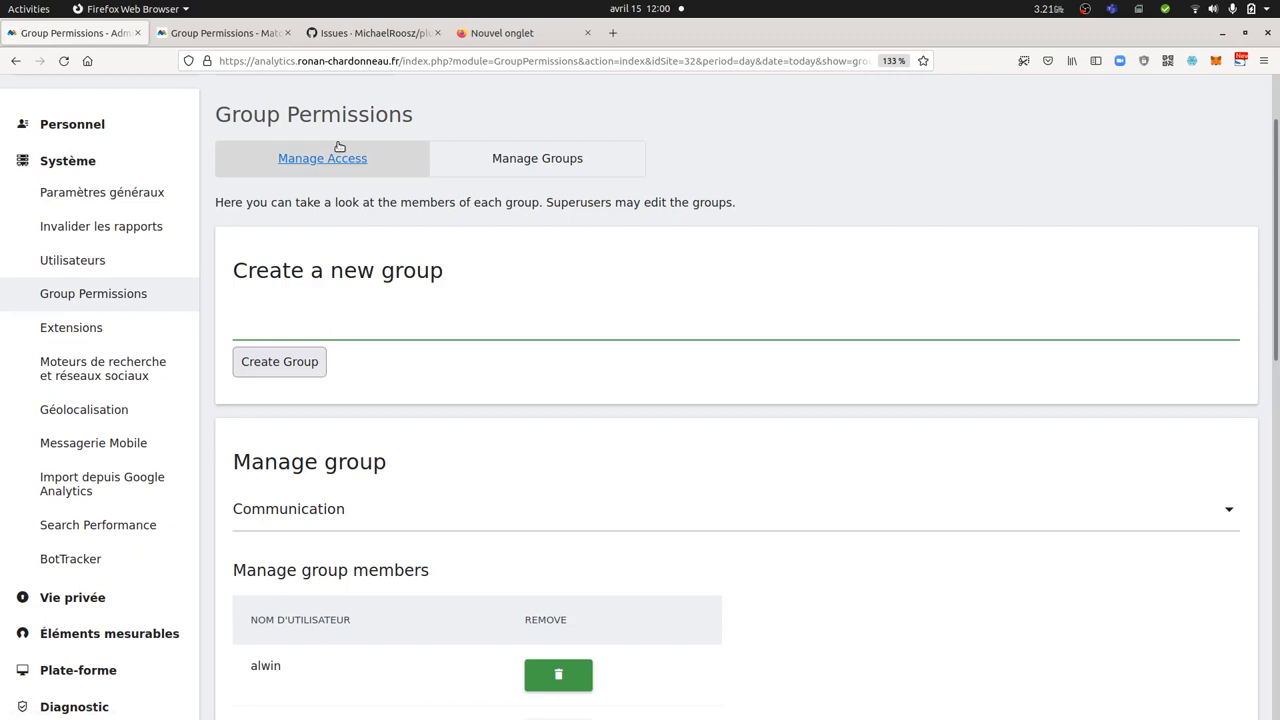
- Switch the Communication group's CLIENT website access from administration to view
left_click(537, 158)
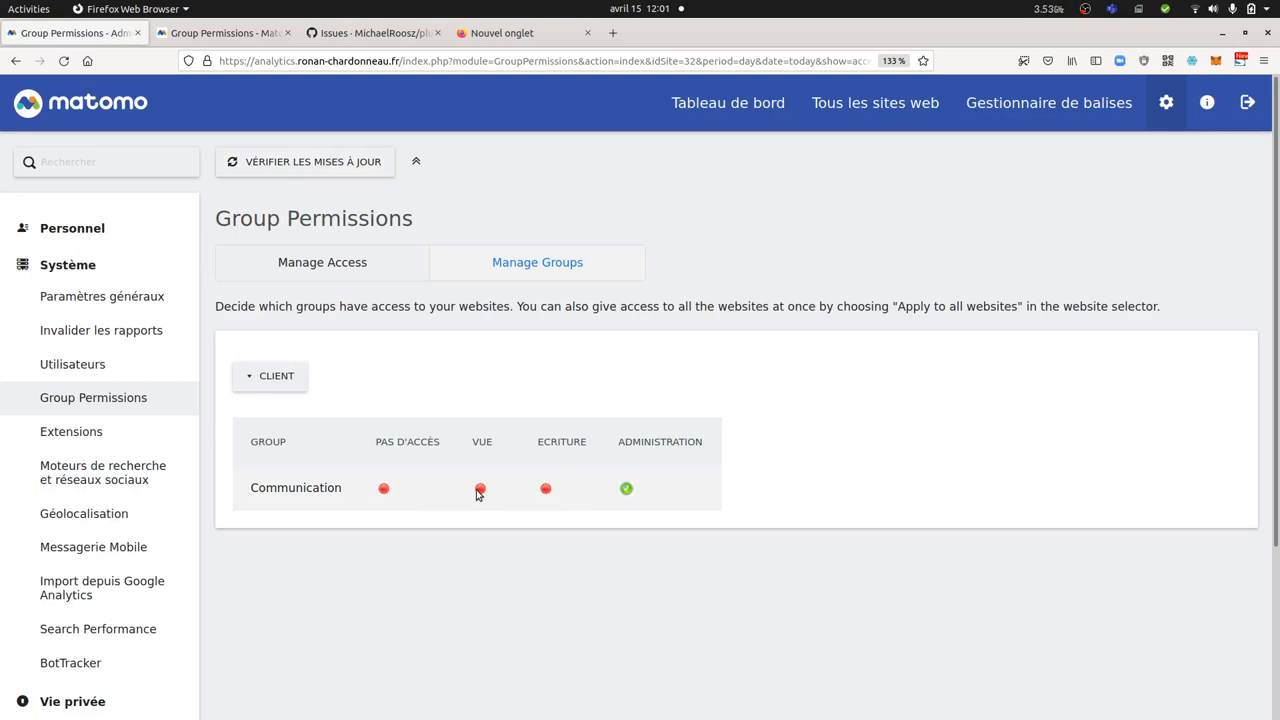
left_click(480, 488)
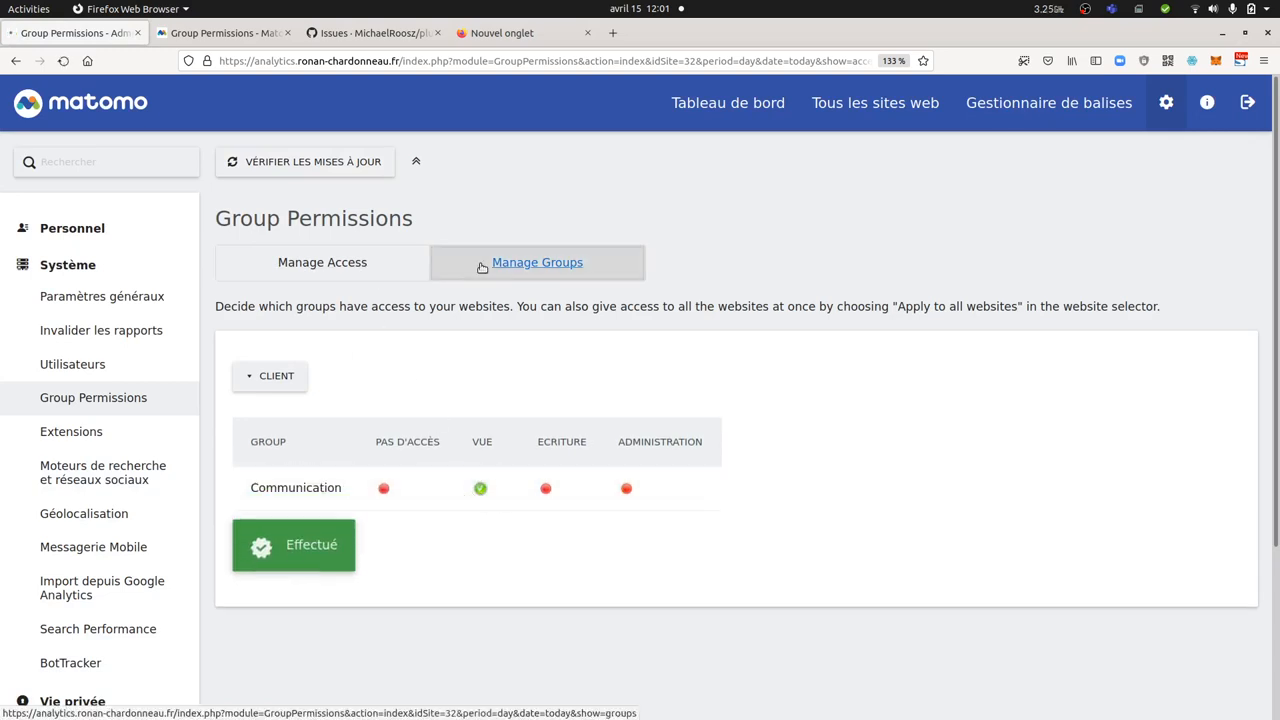
left_click(537, 262)
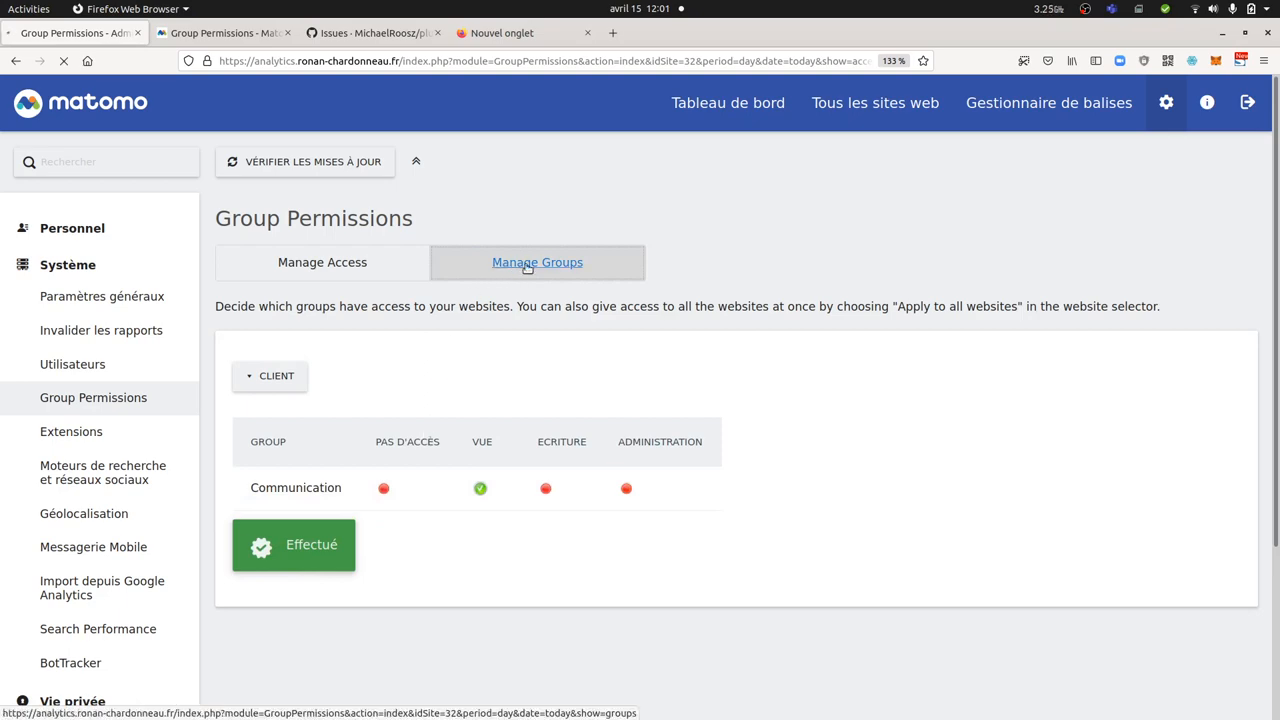
- Return to Manage group members and select morane in Communication's member list
left_click(537, 262)
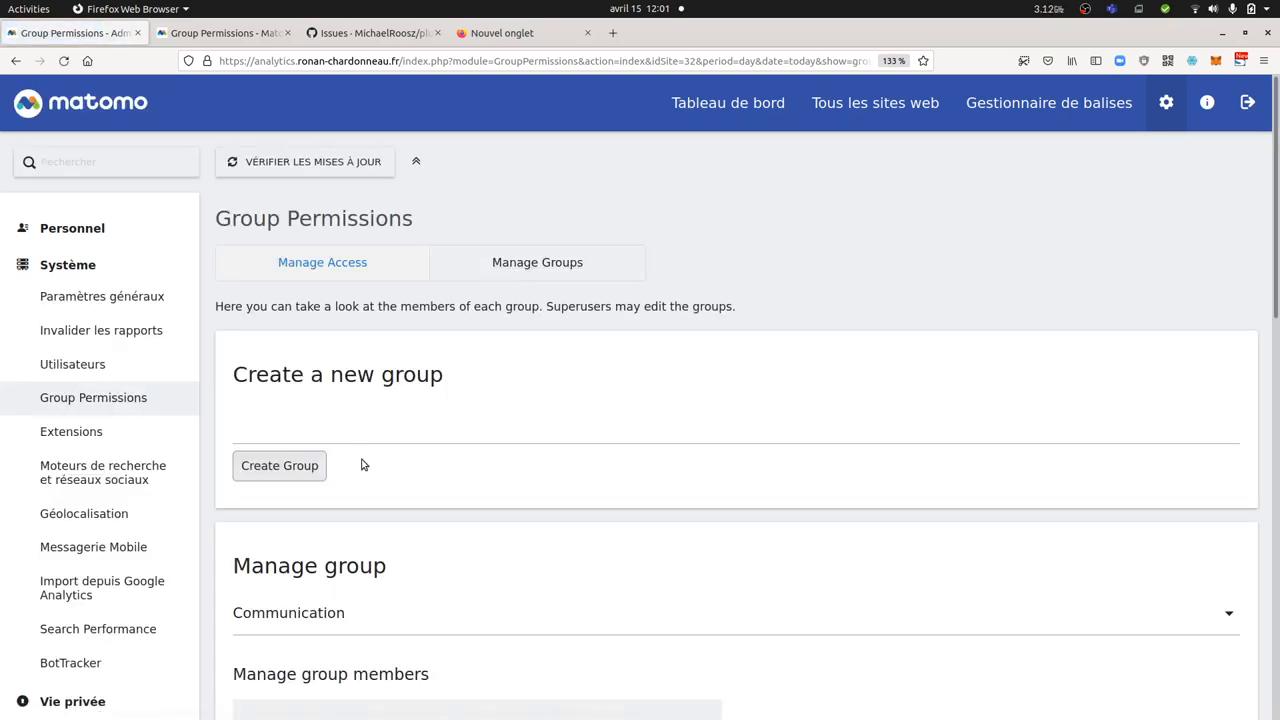
scroll("down", 3)
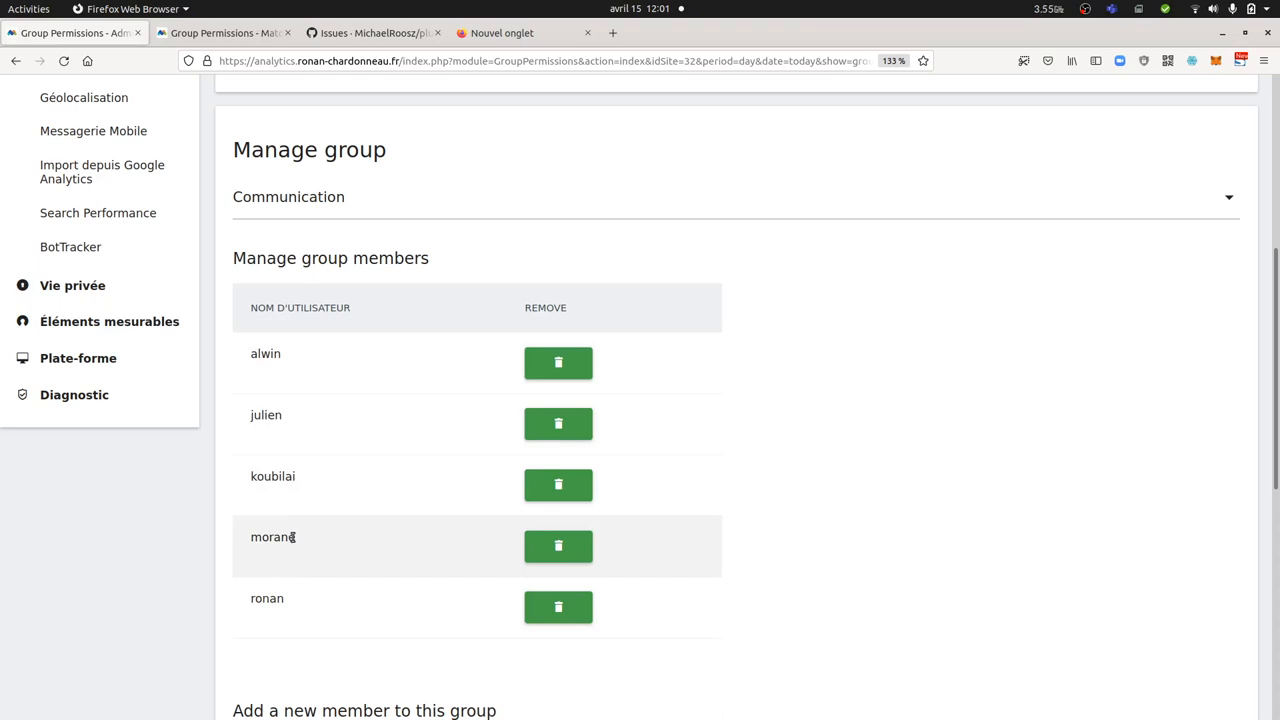
double_click(272, 537)
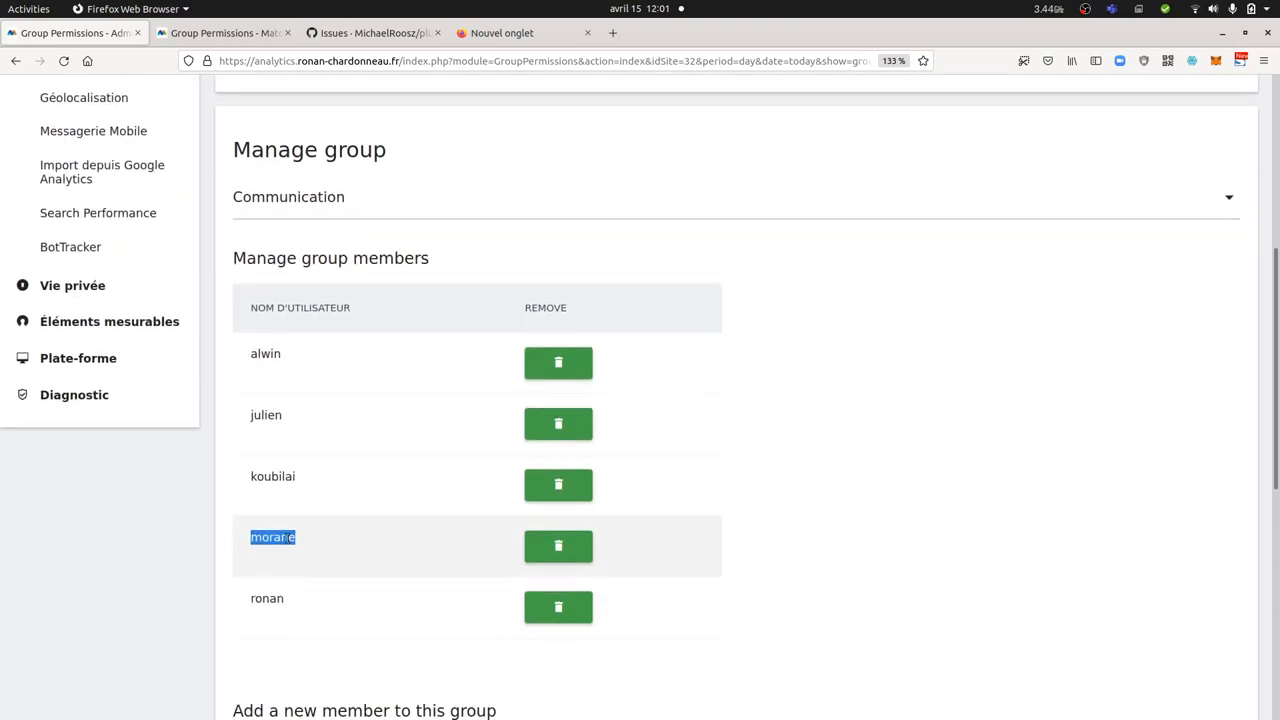
- Recheck the Manage Groups access settings, confirming Communication's view access to Client
scroll("up", 3)
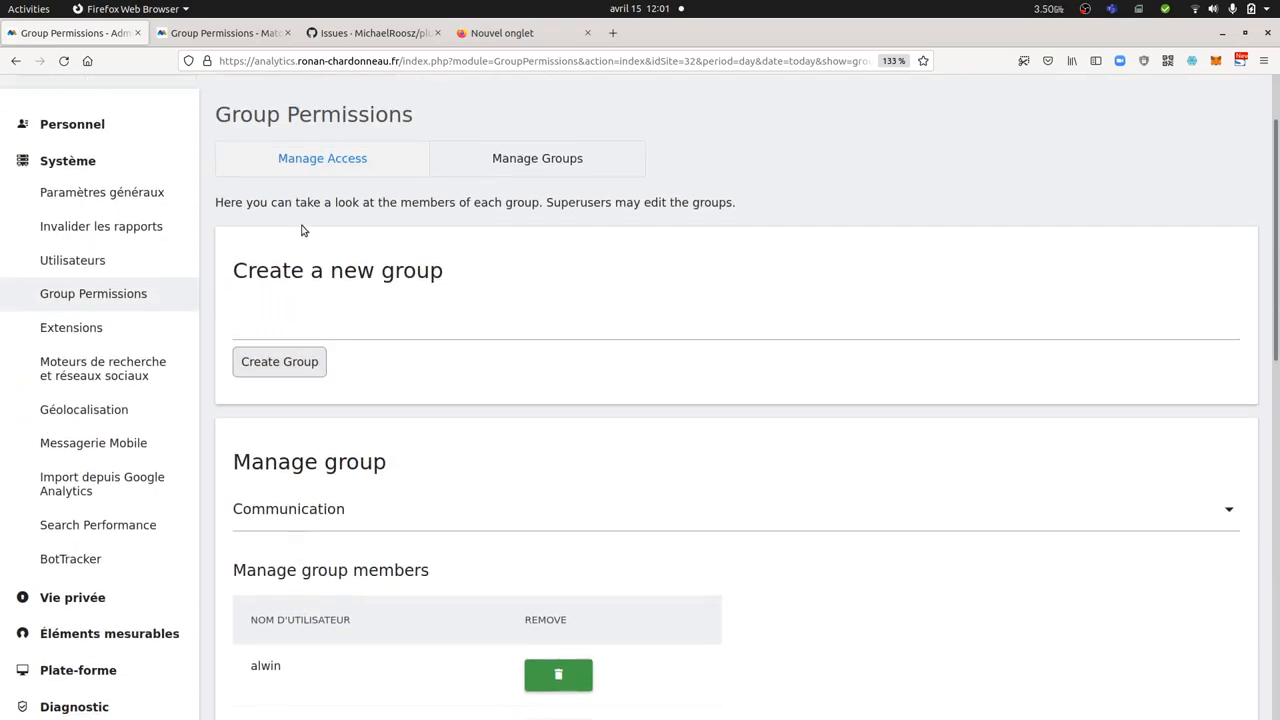
left_click(537, 158)
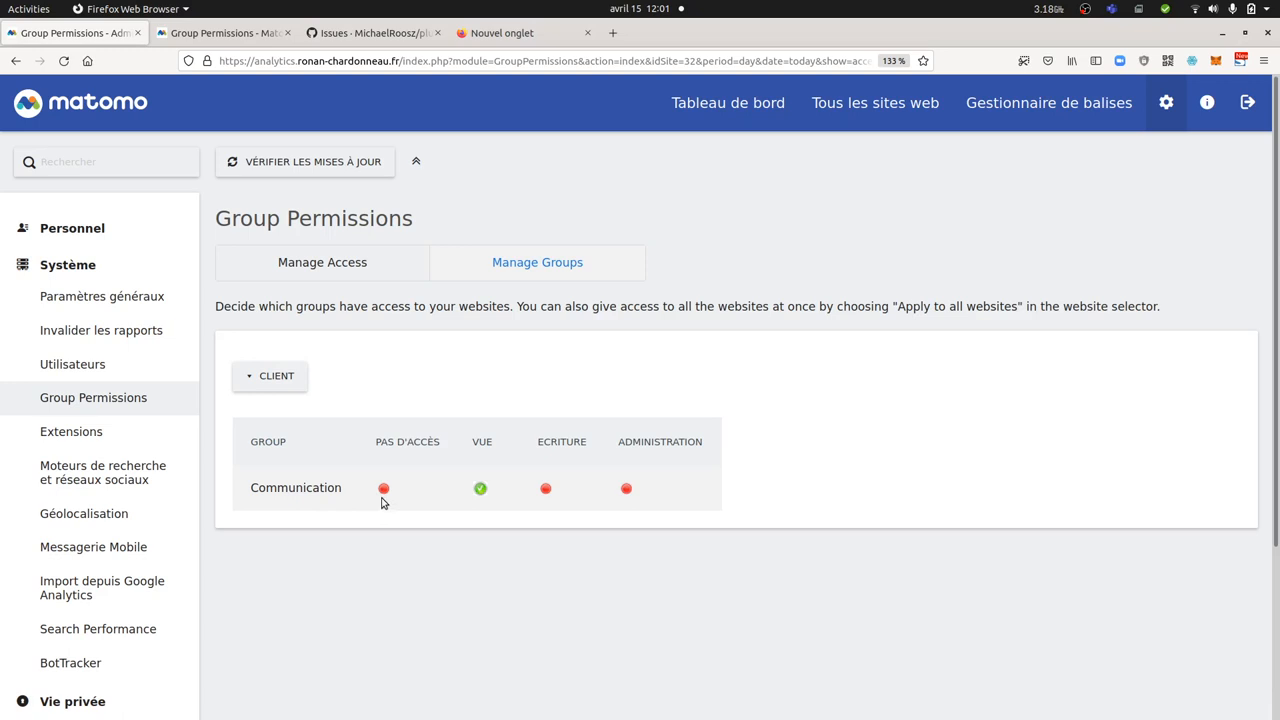
mouse_move(472, 468)
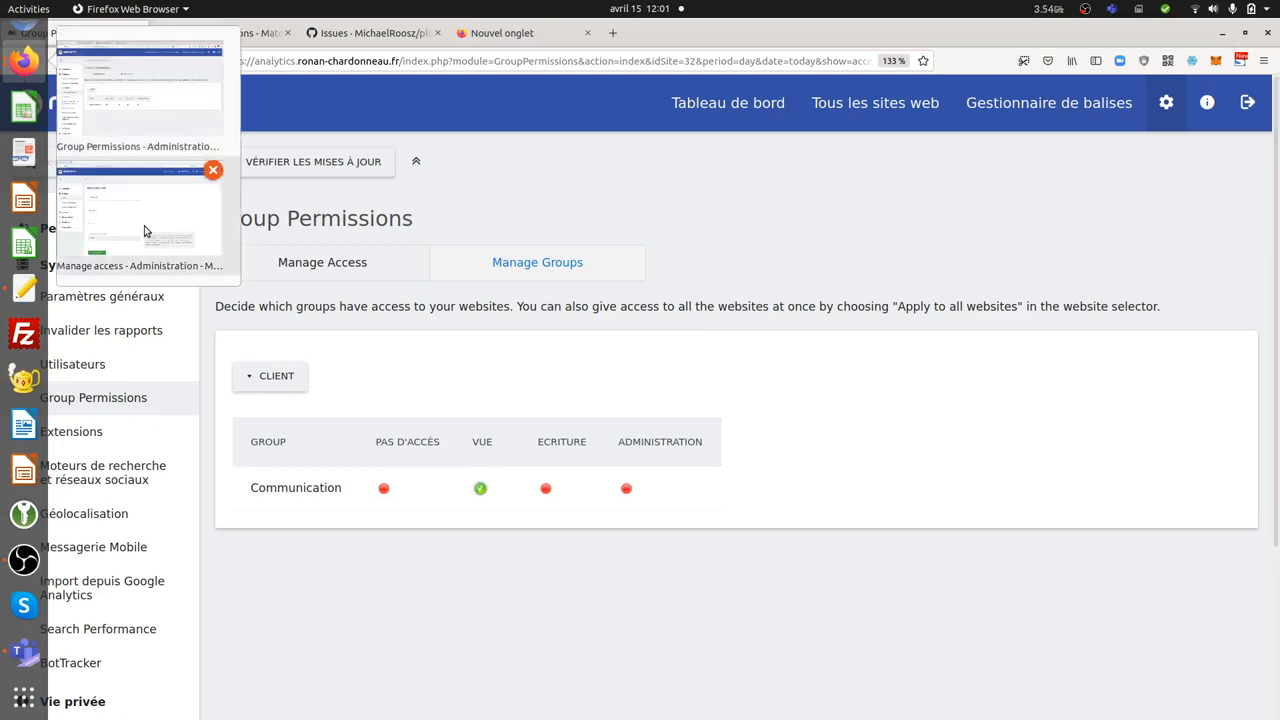
mouse_move(177, 122)
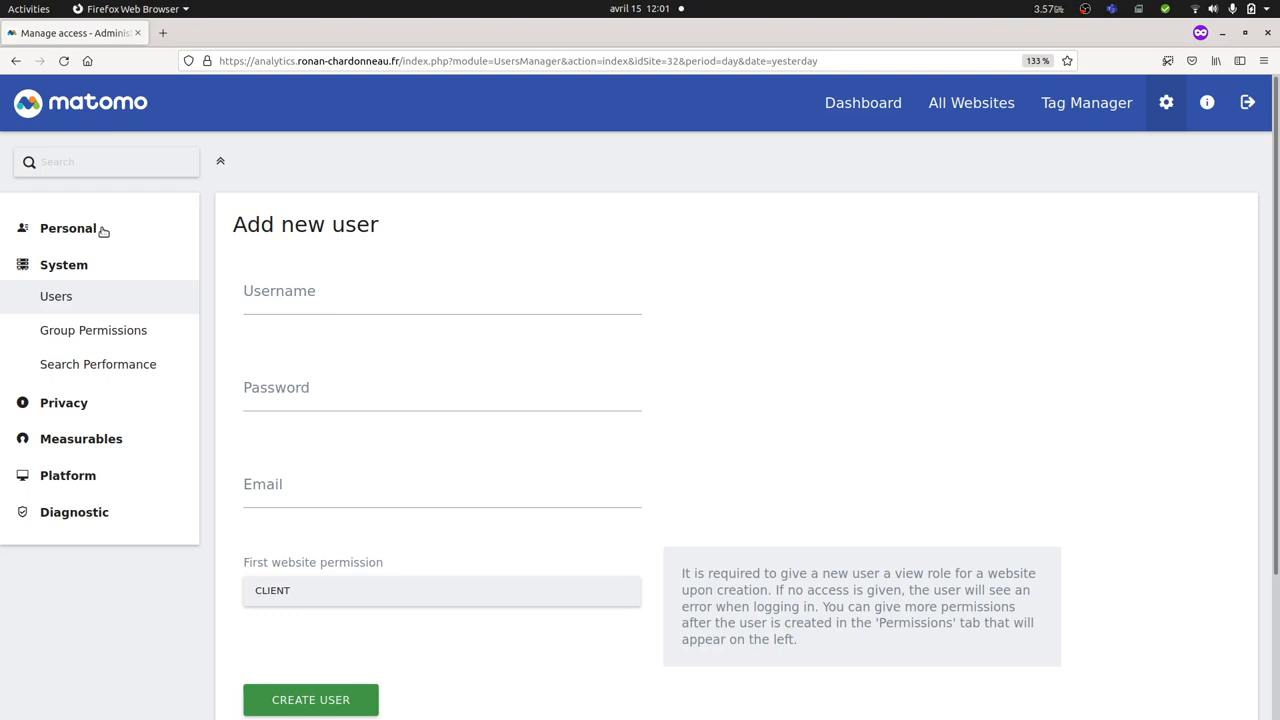
- In the other window, show morane's Personal Settings page
left_click(68, 228)
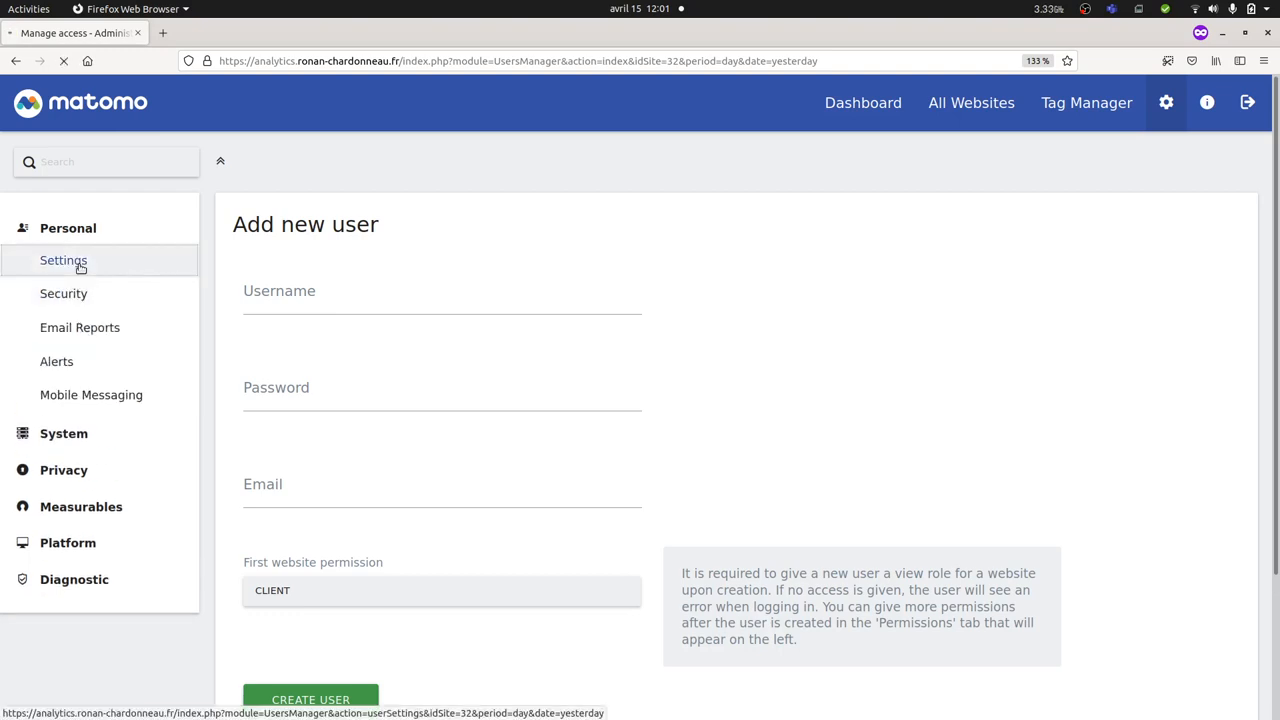
left_click(63, 260)
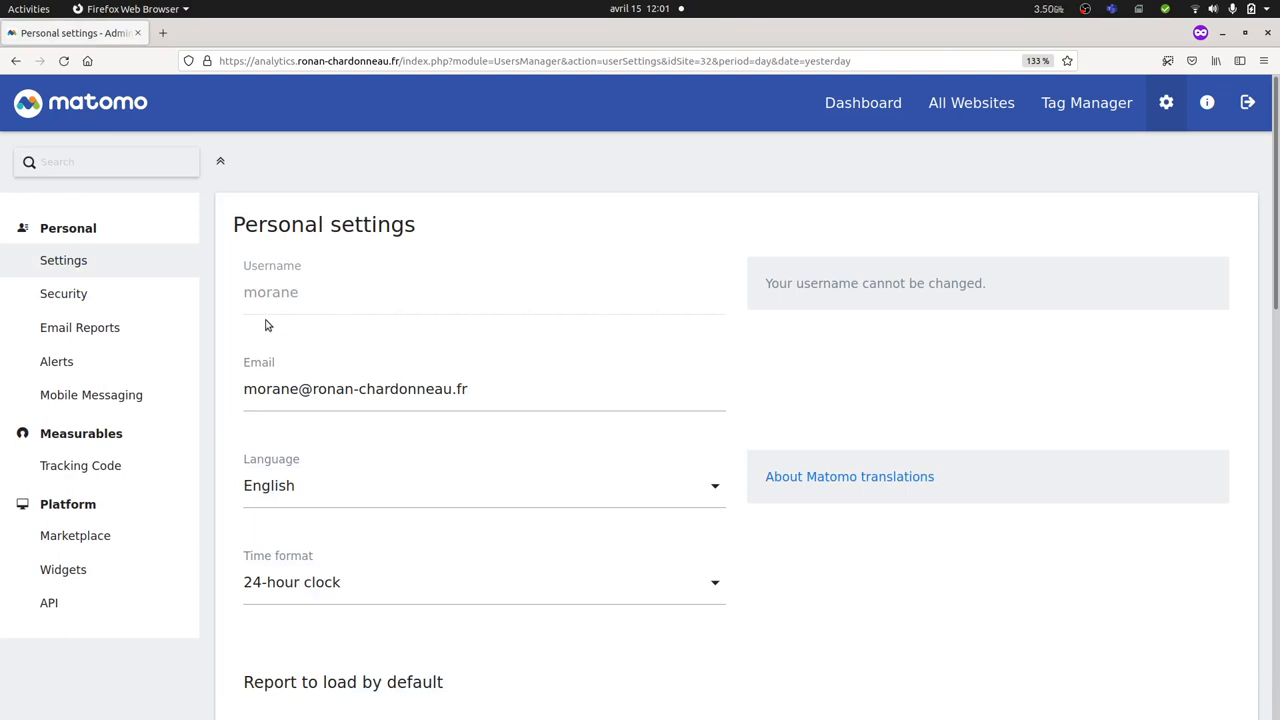
mouse_move(35, 564)
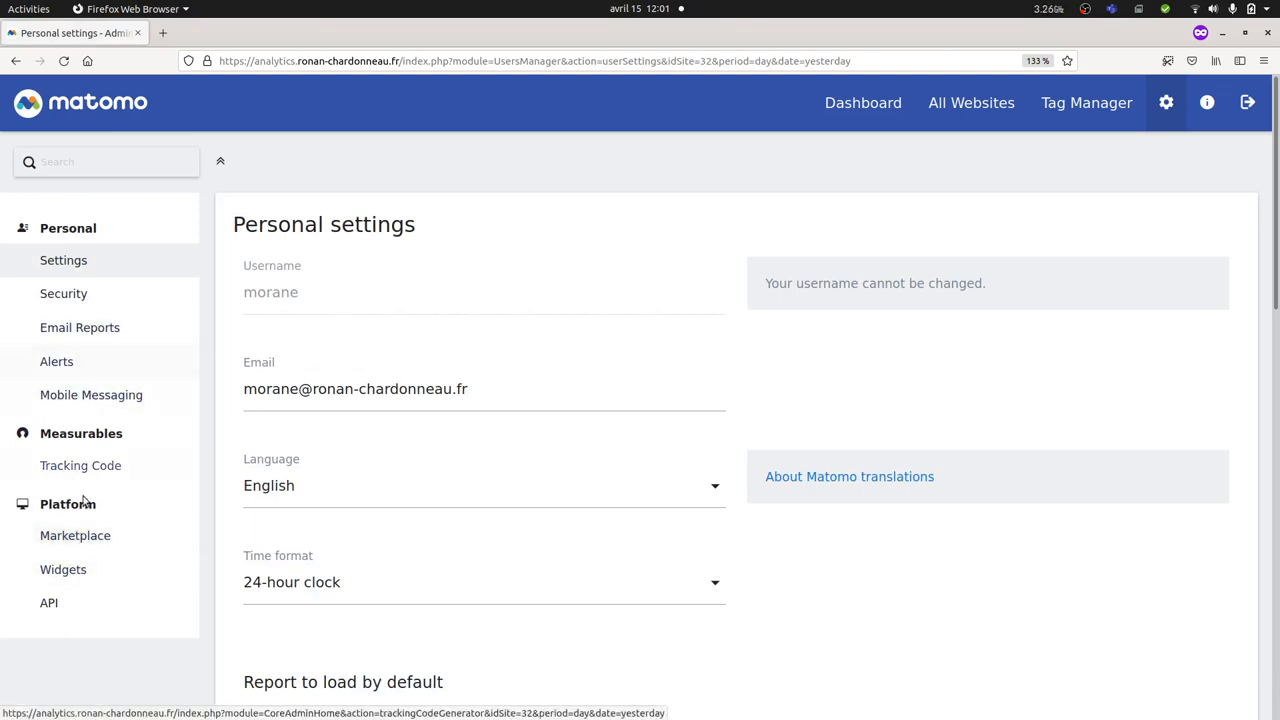
mouse_move(63, 293)
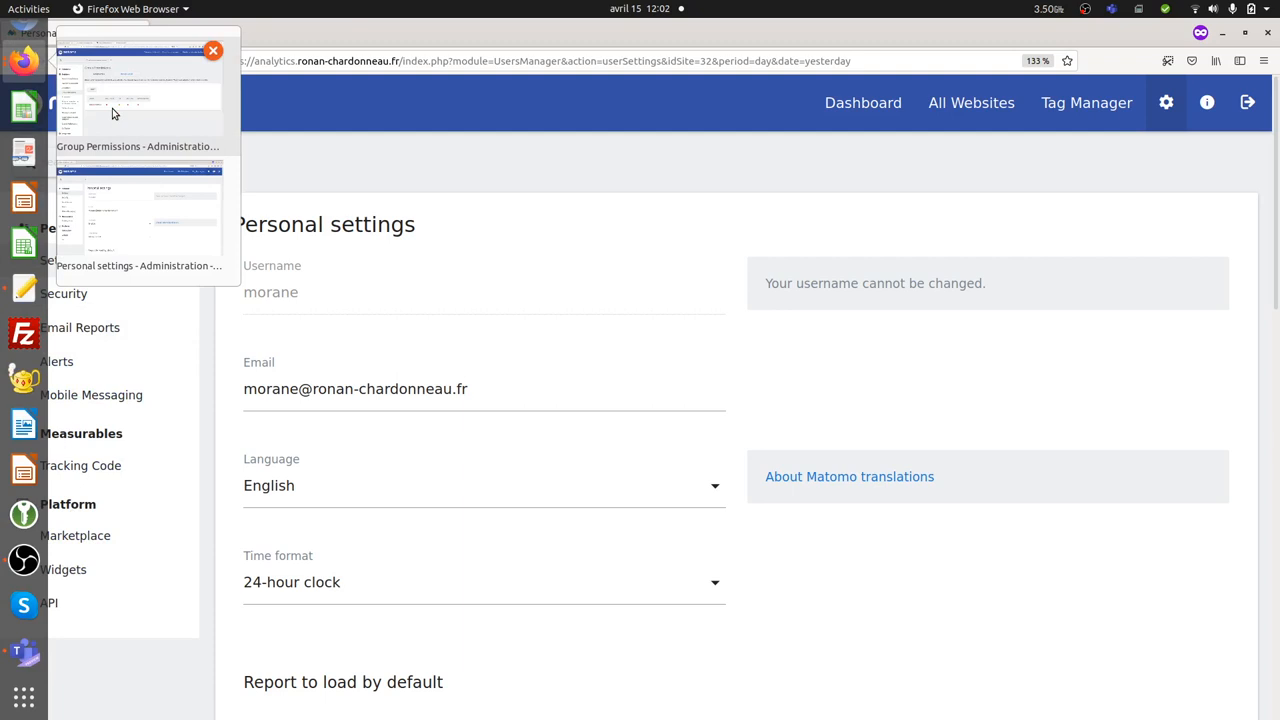
- Back in Group Permissions, create a new group named 'Web dev team'
left_click(137, 90)
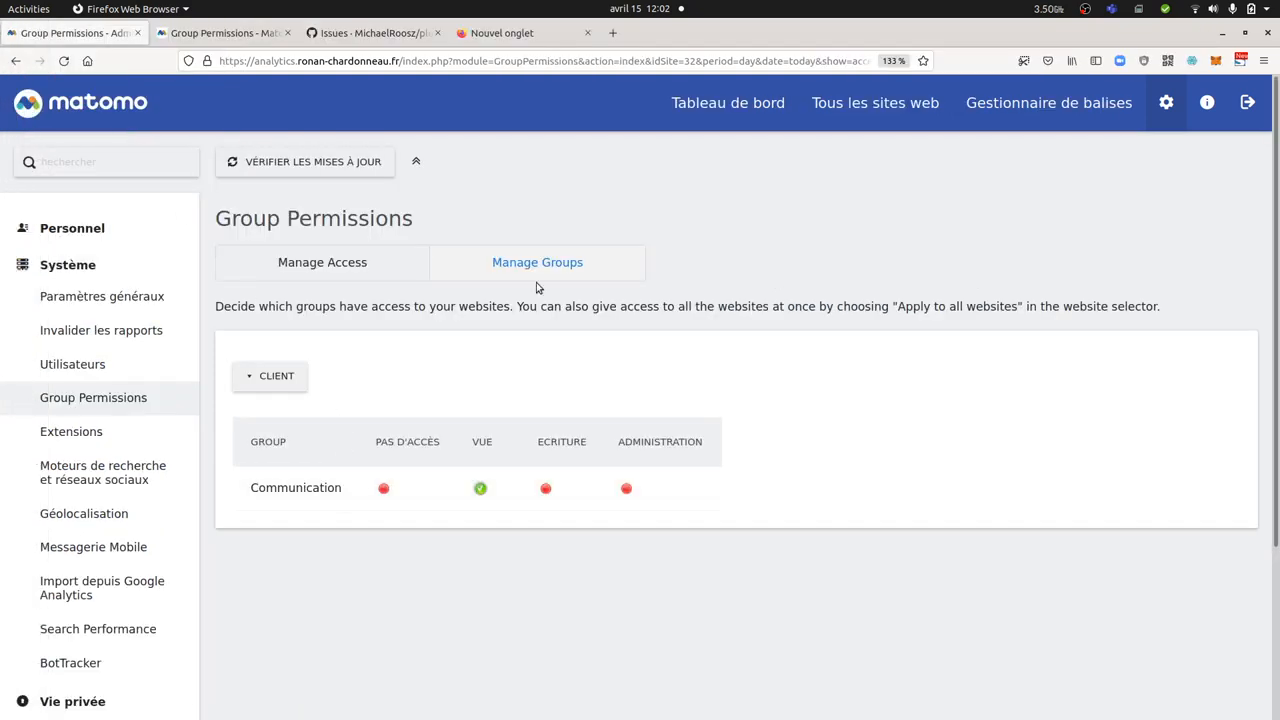
left_click(322, 262)
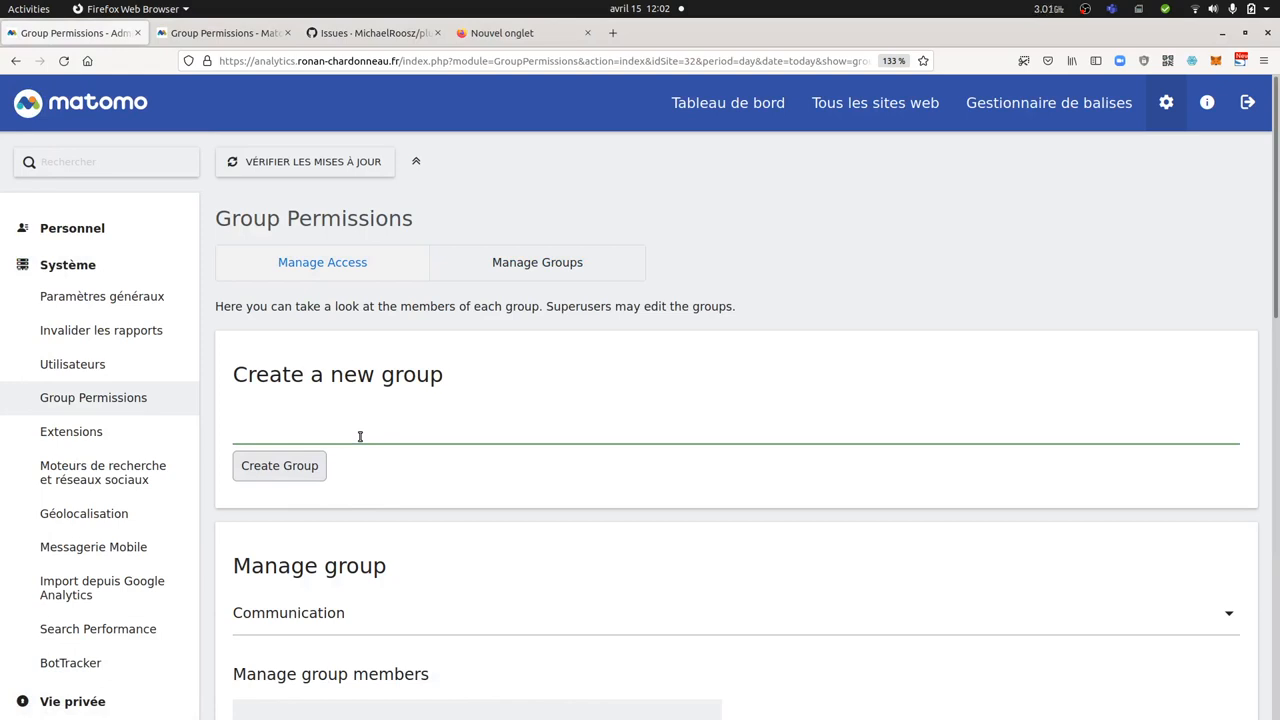
type("We")
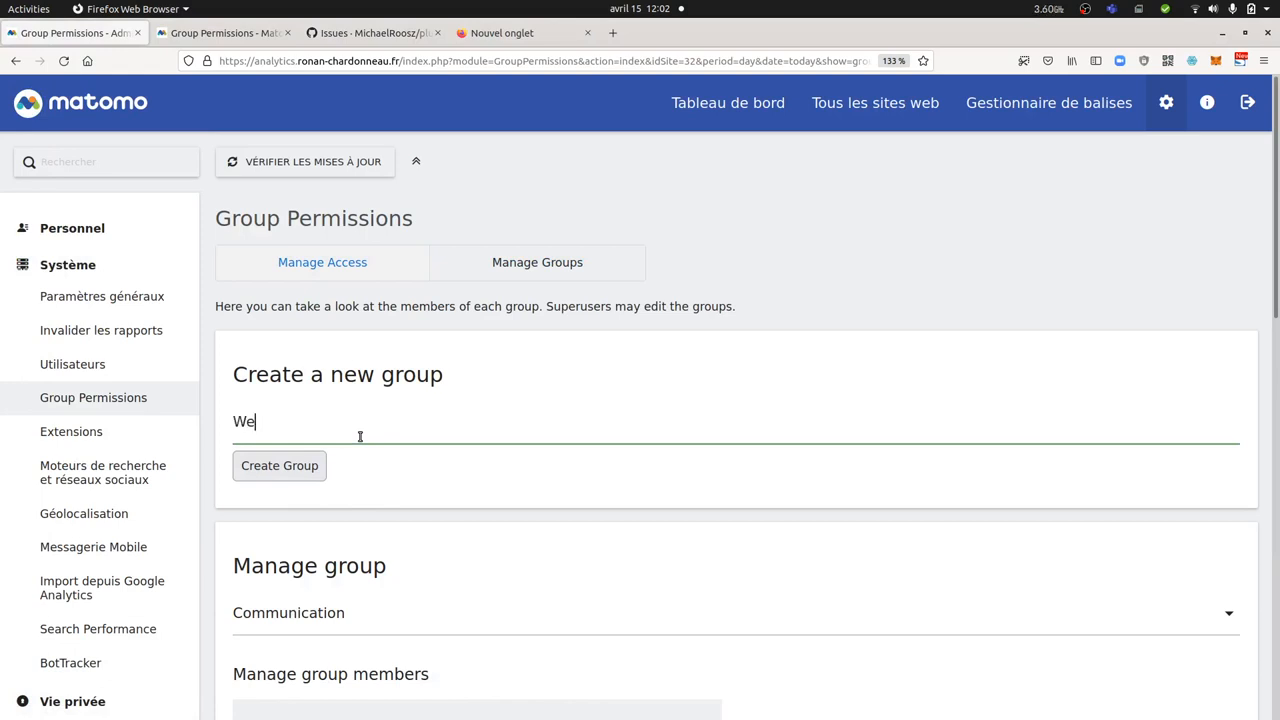
type("b dev team")
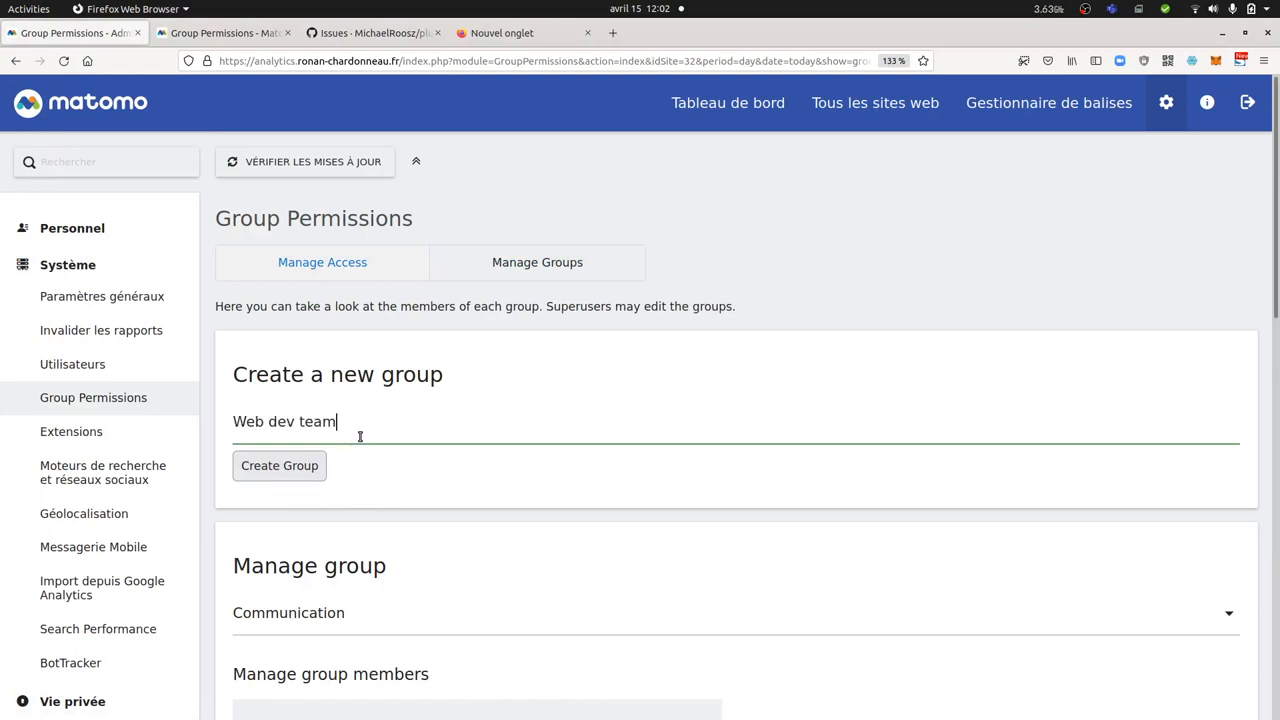
left_click(279, 465)
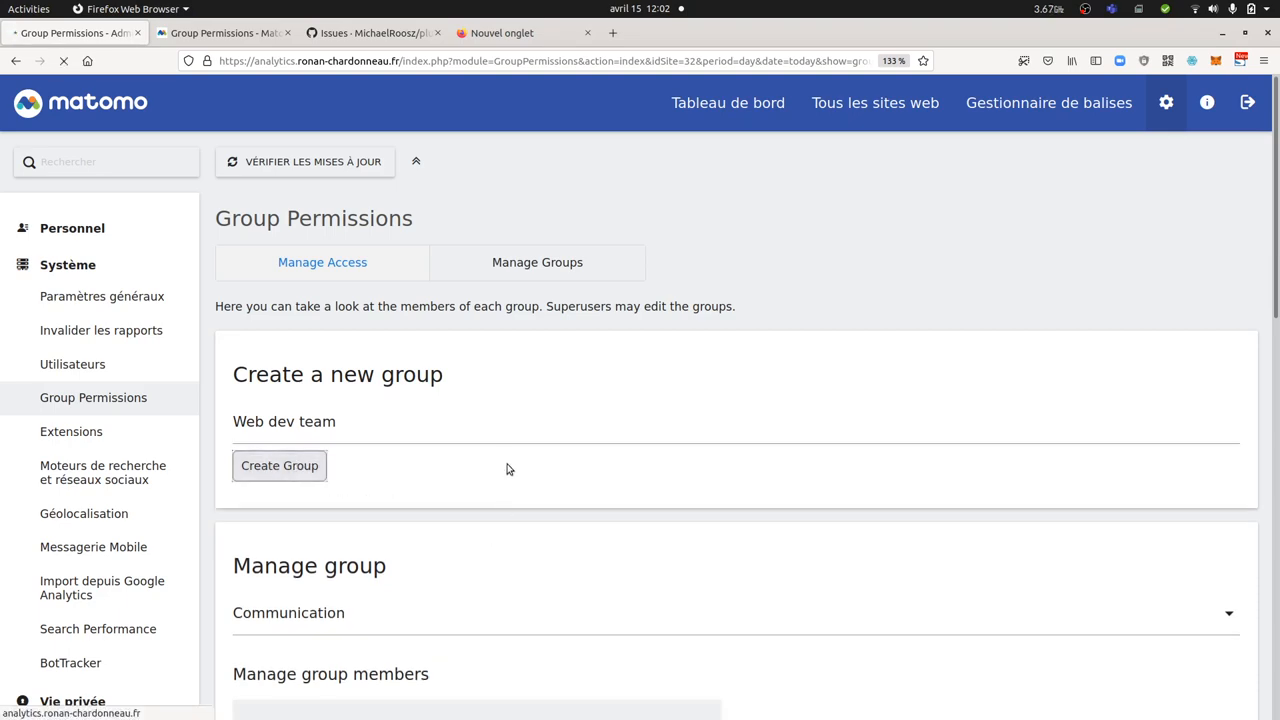
scroll("down", 3)
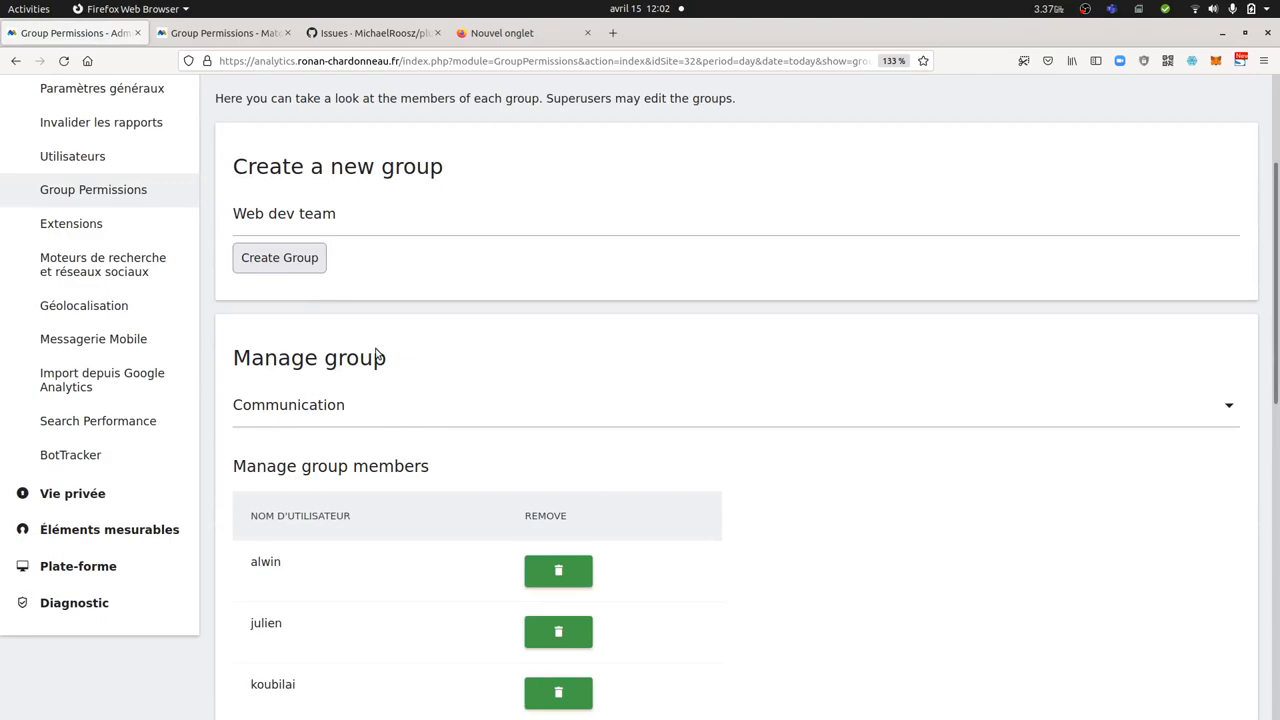
- Select Web dev team and add morane as its first member
left_click(735, 404)
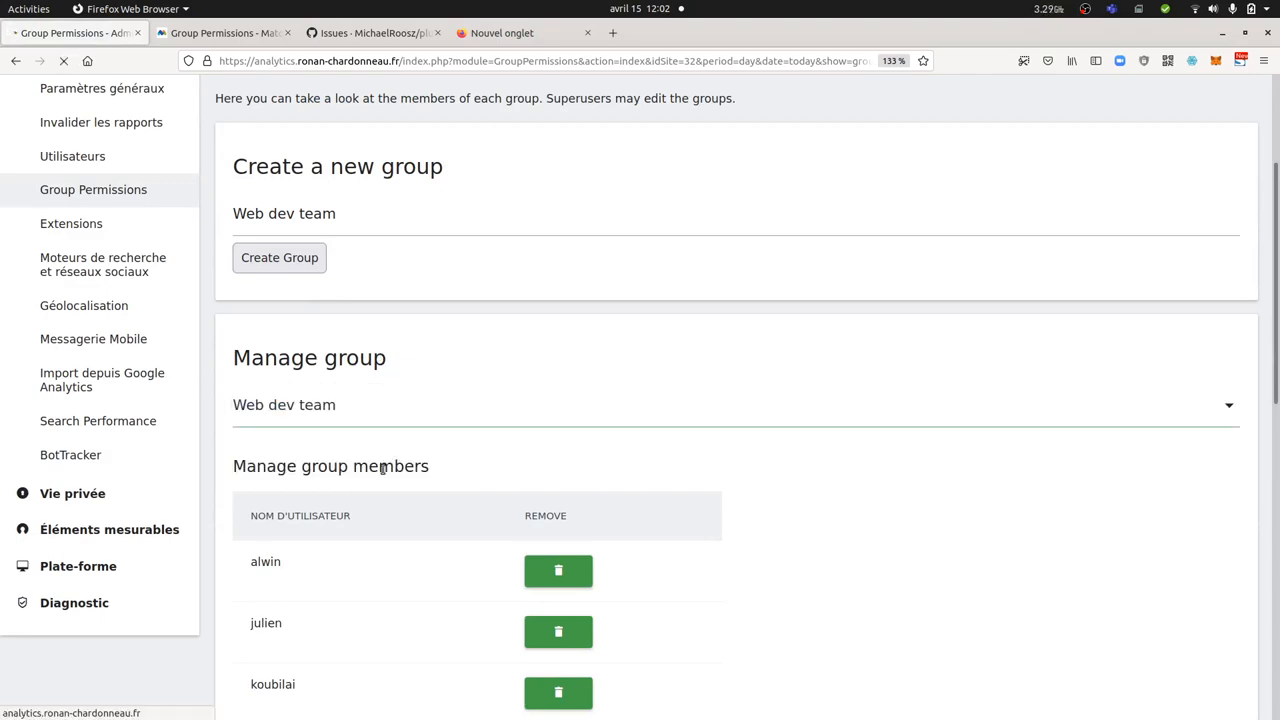
scroll("down", 3)
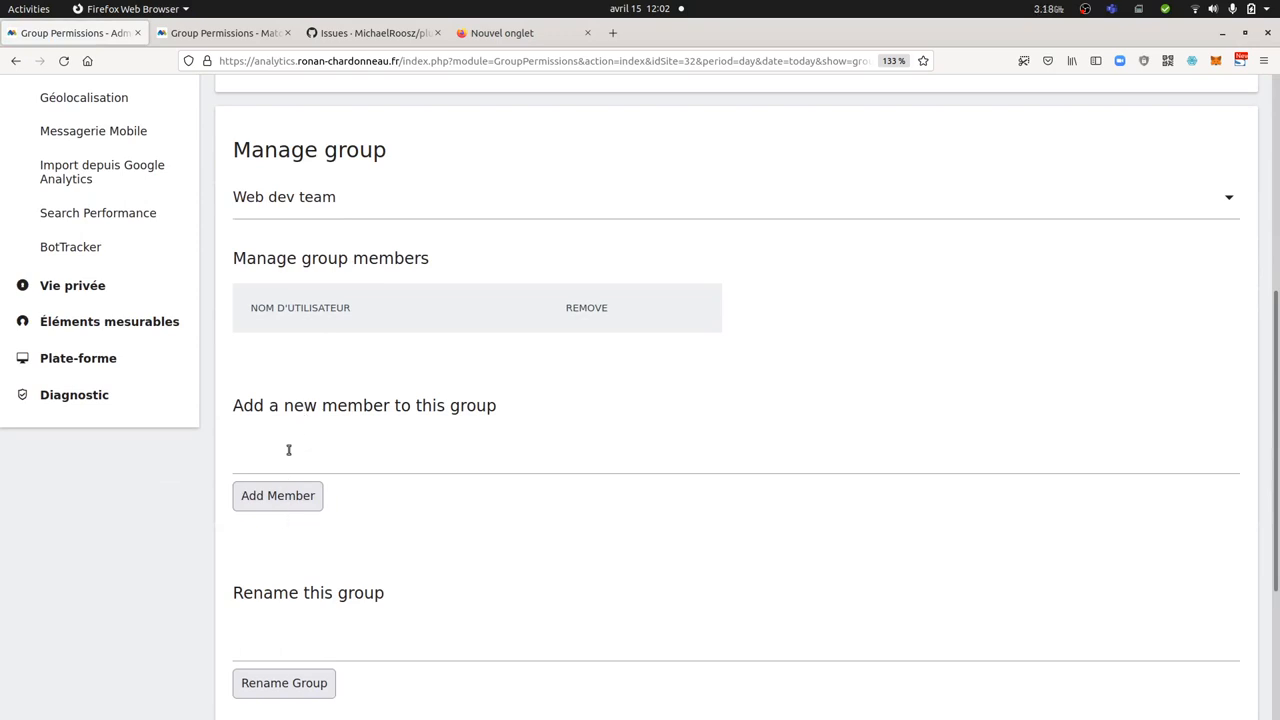
type("morane")
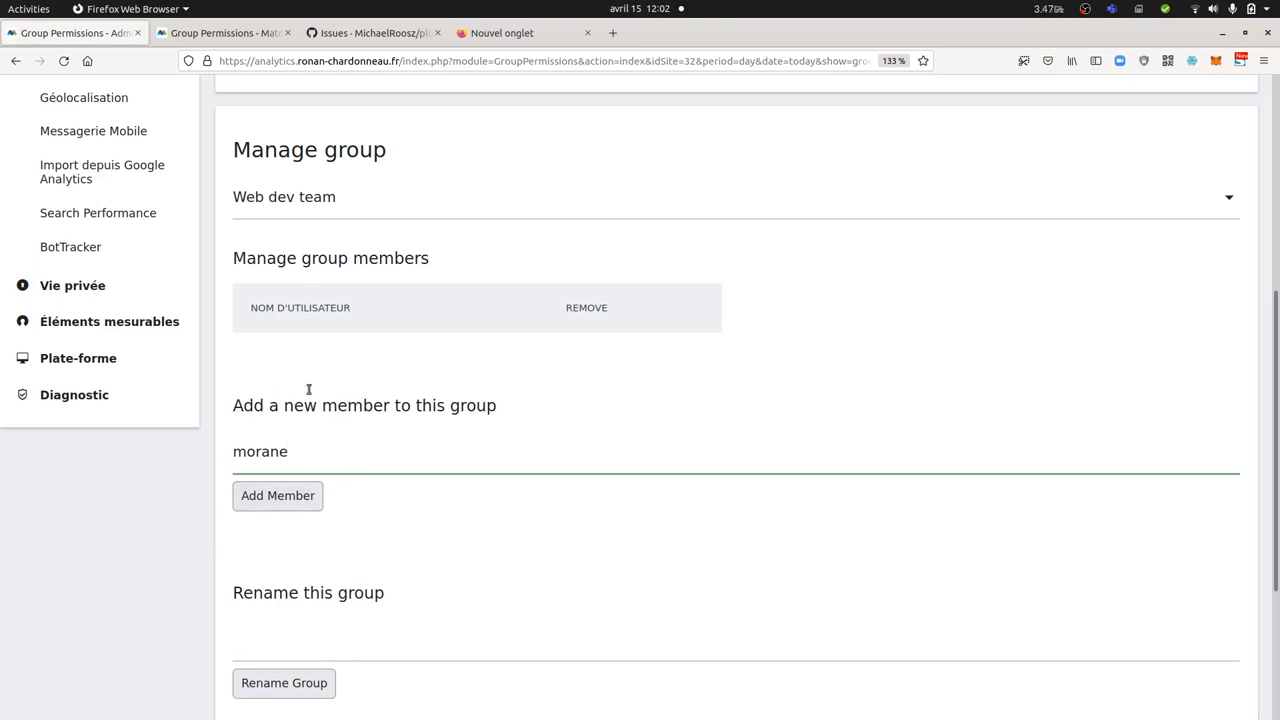
mouse_move(278, 495)
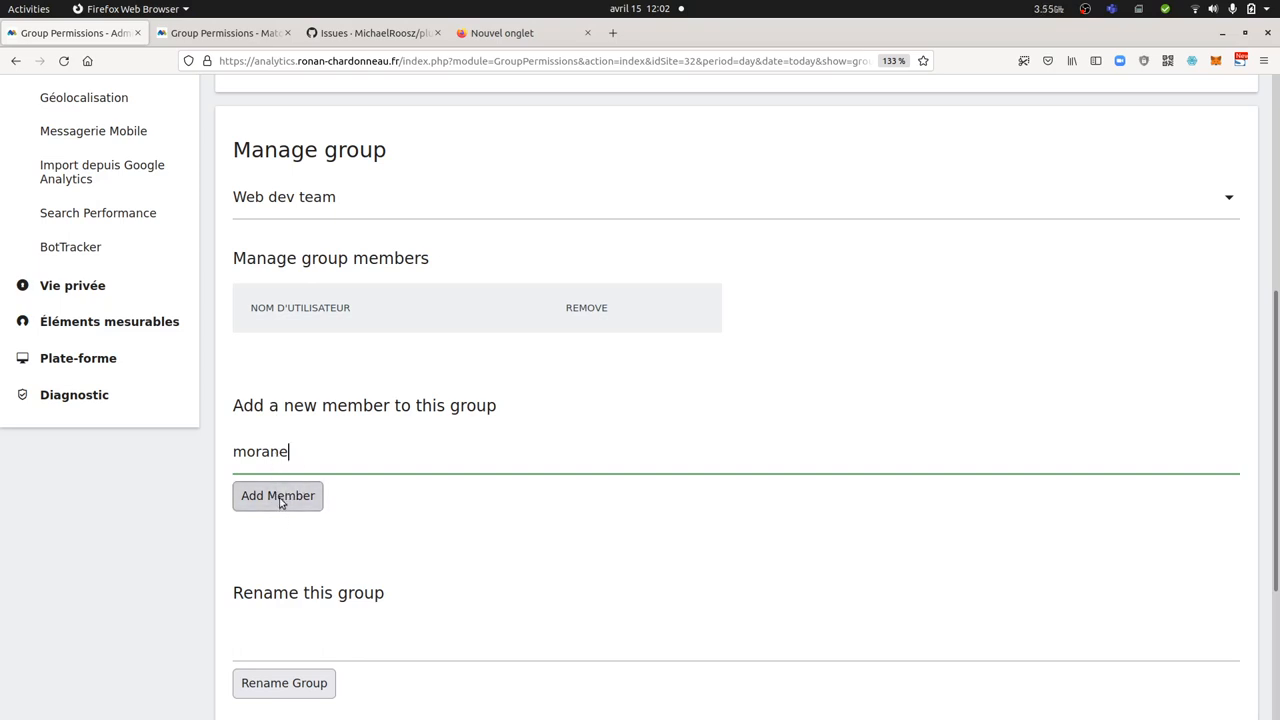
left_click(277, 495)
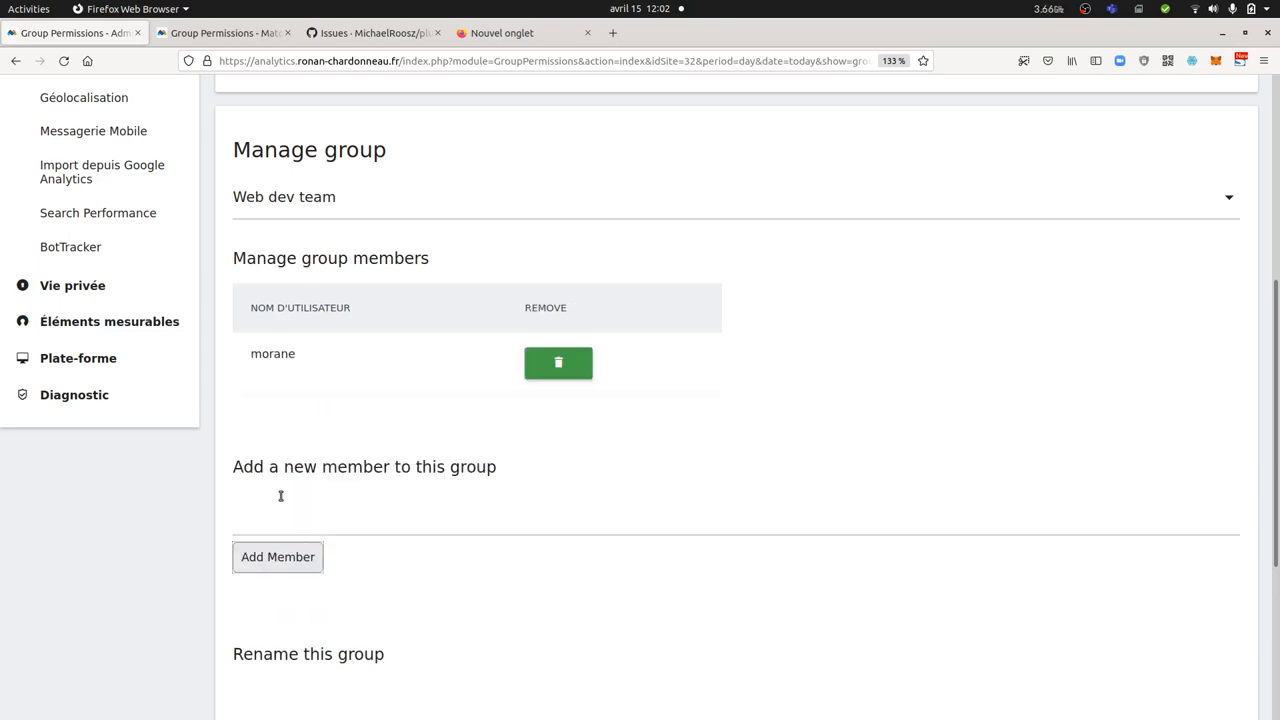
mouse_move(220, 331)
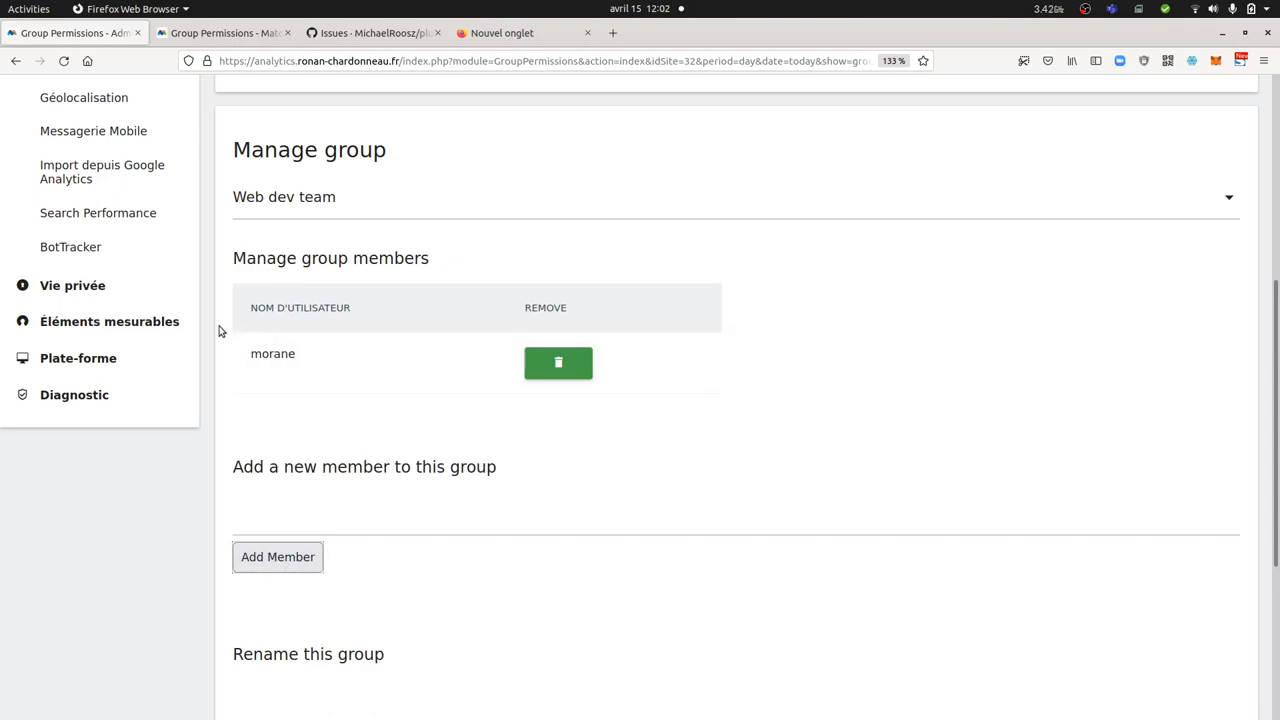
scroll("down", 3)
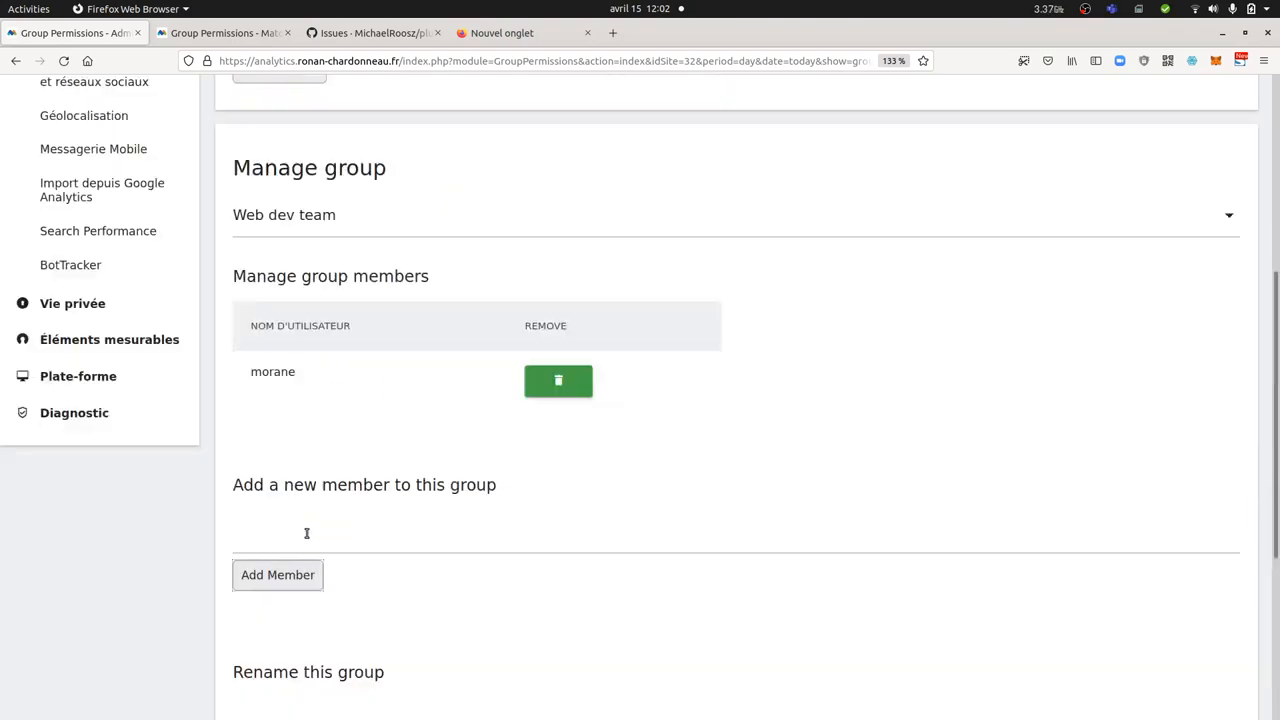
scroll("up", 3)
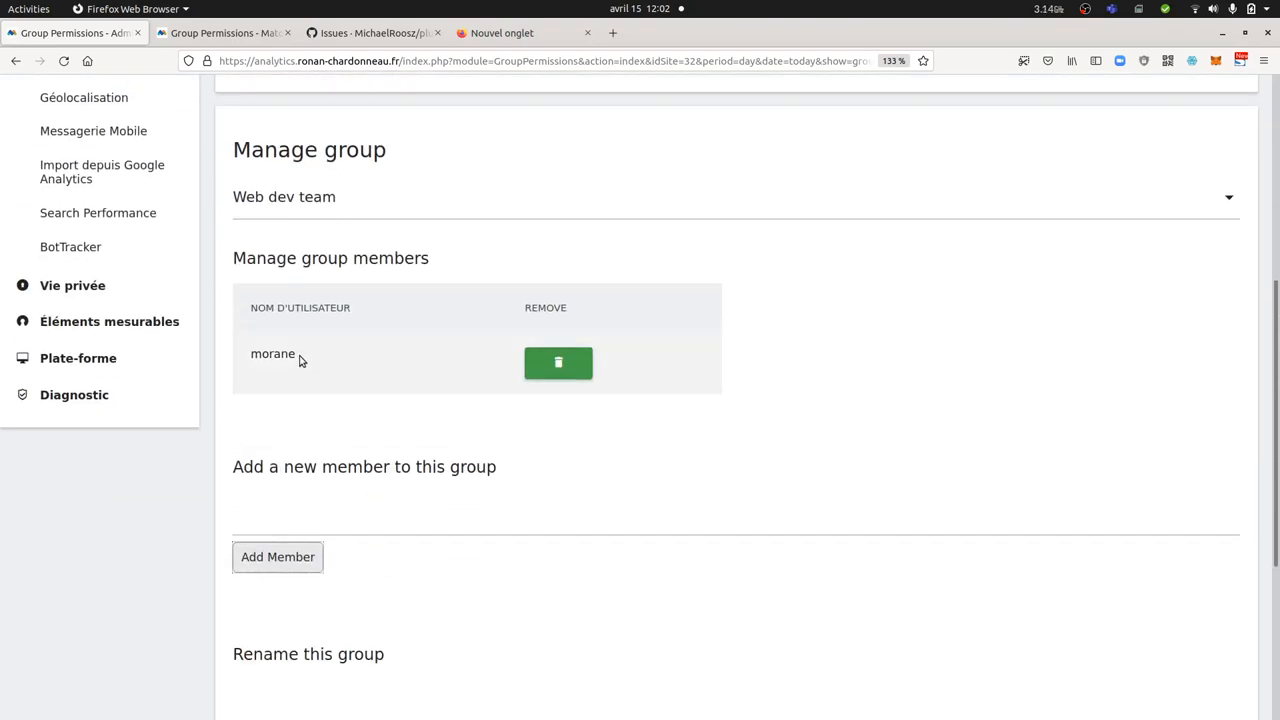
scroll("up", 3)
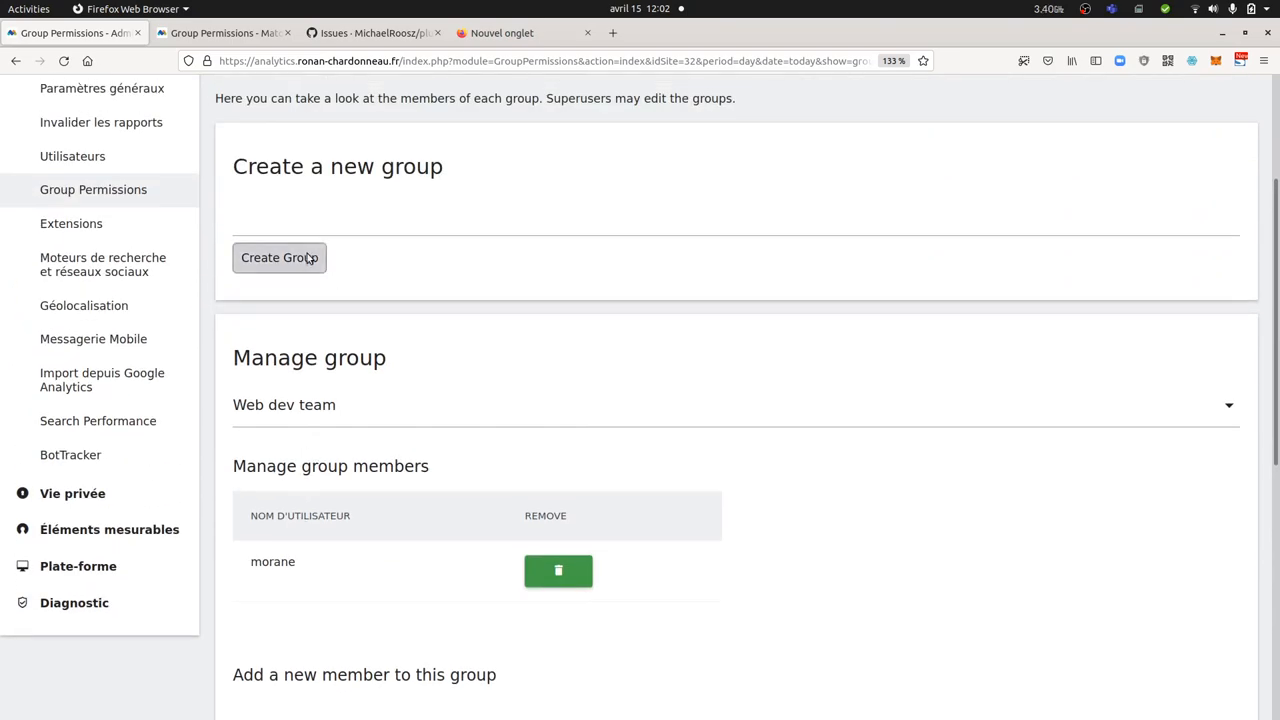
- Give Web dev team administration access to the Client website under Manage Groups
left_click(322, 262)
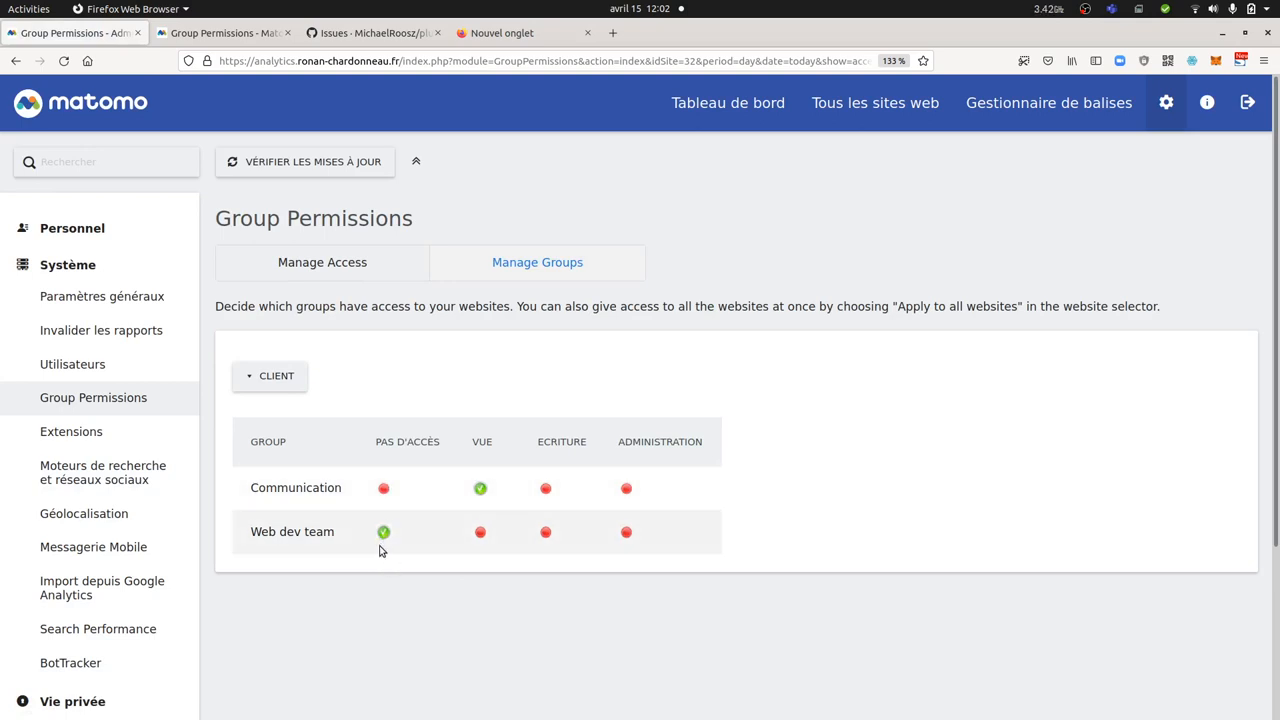
mouse_move(381, 562)
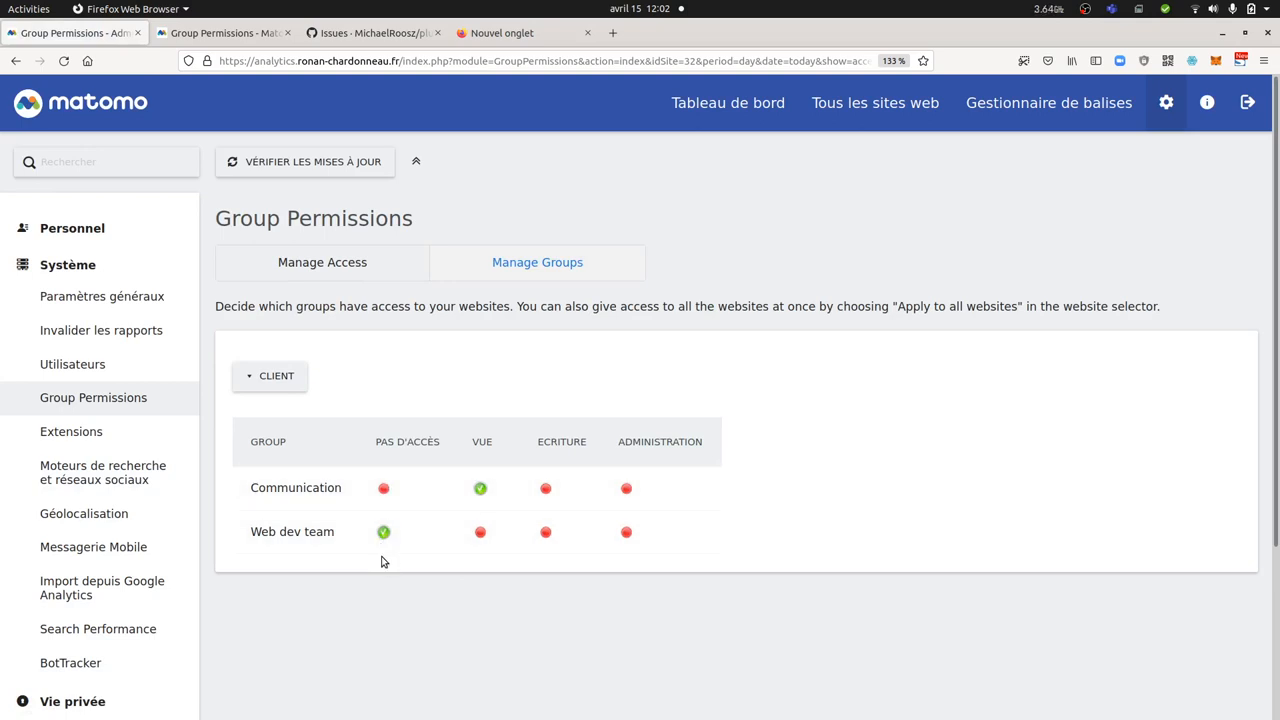
mouse_move(310, 526)
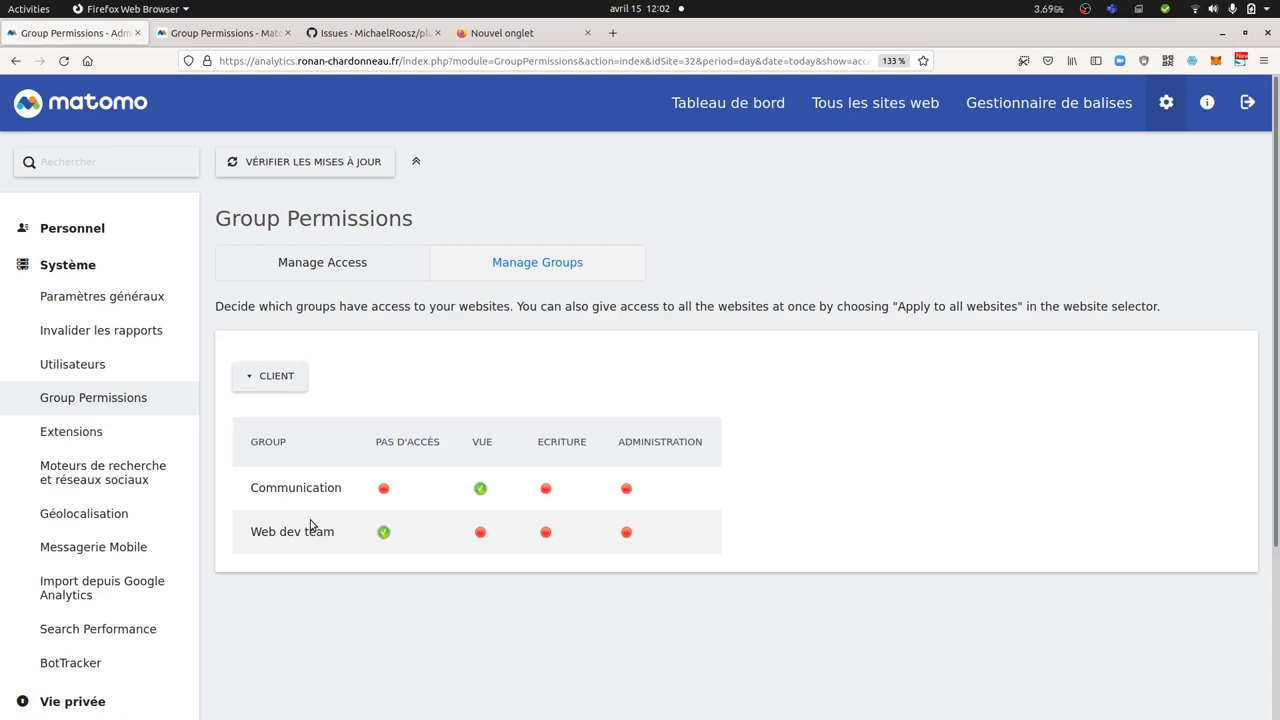
mouse_move(490, 570)
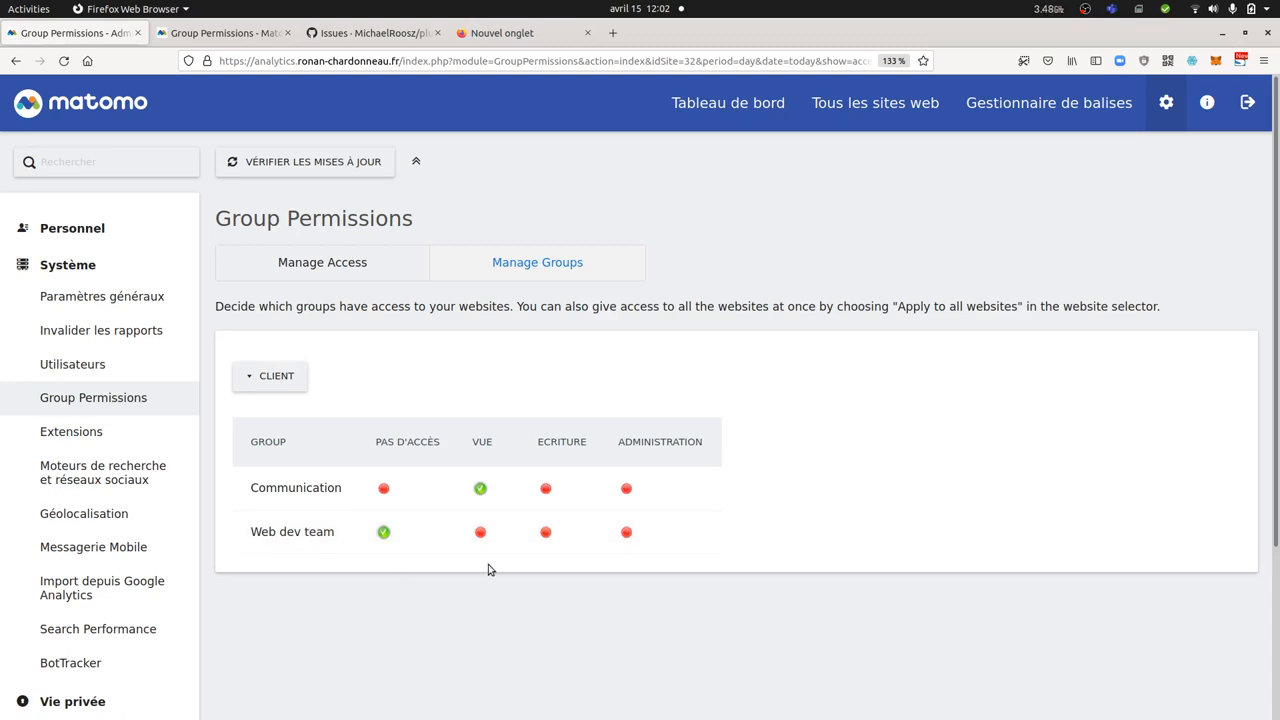
left_click(626, 531)
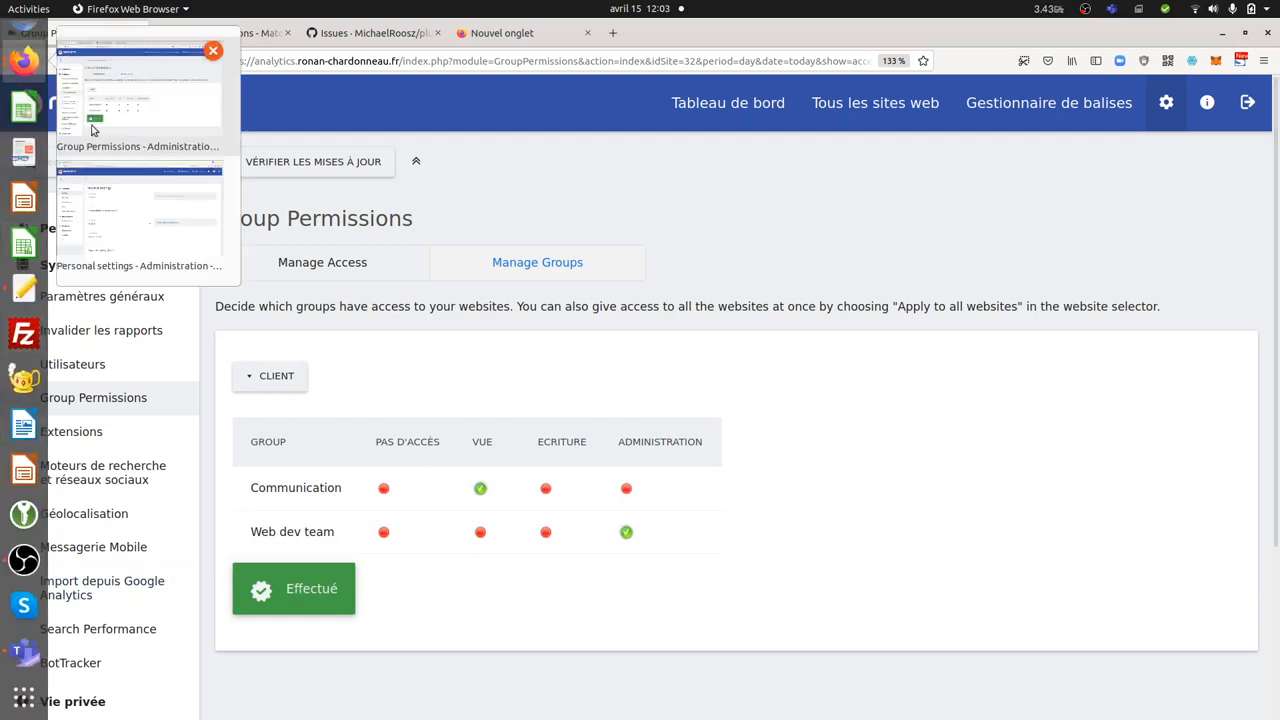
mouse_move(164, 245)
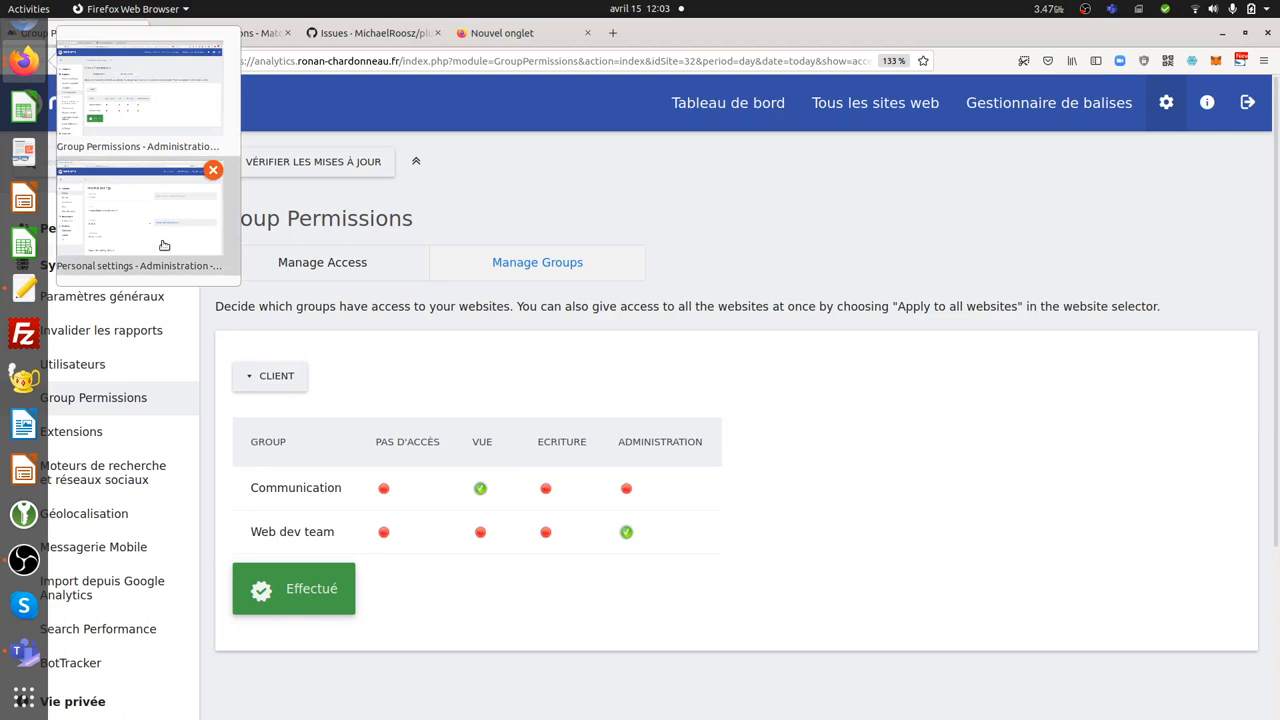
- Switch to the window showing morane's personal settings
left_click(137, 215)
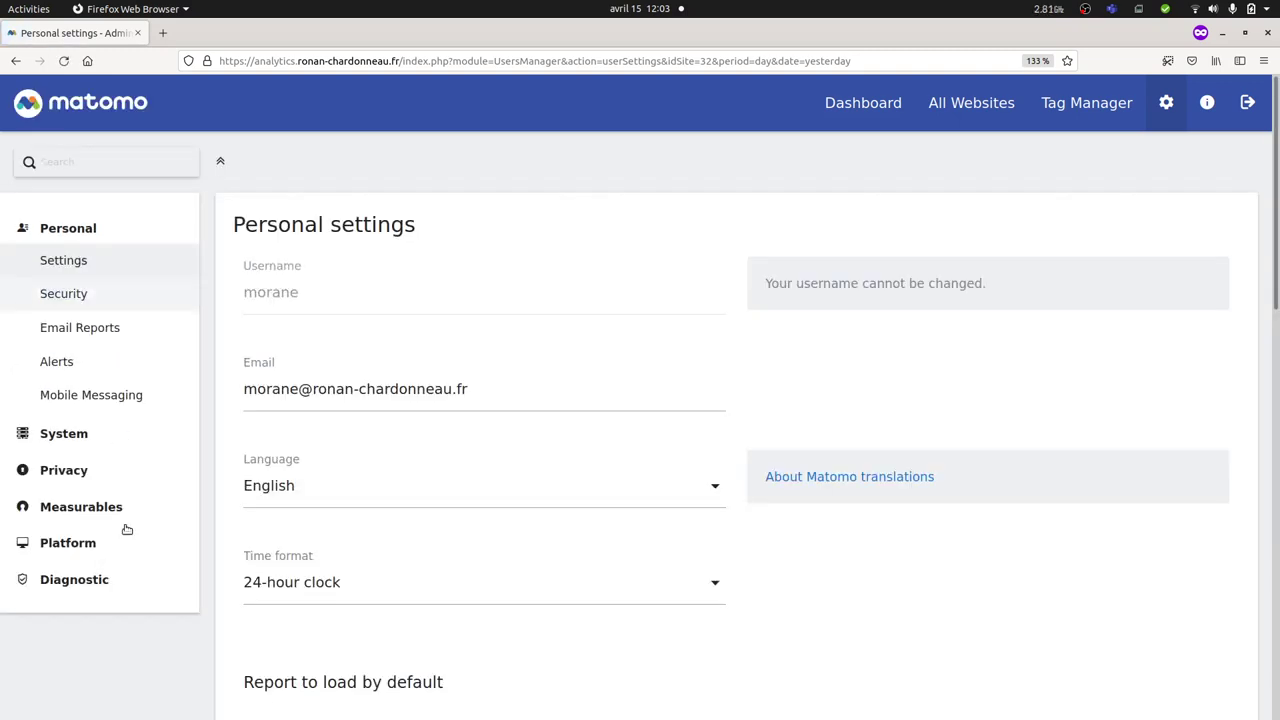
mouse_move(123, 381)
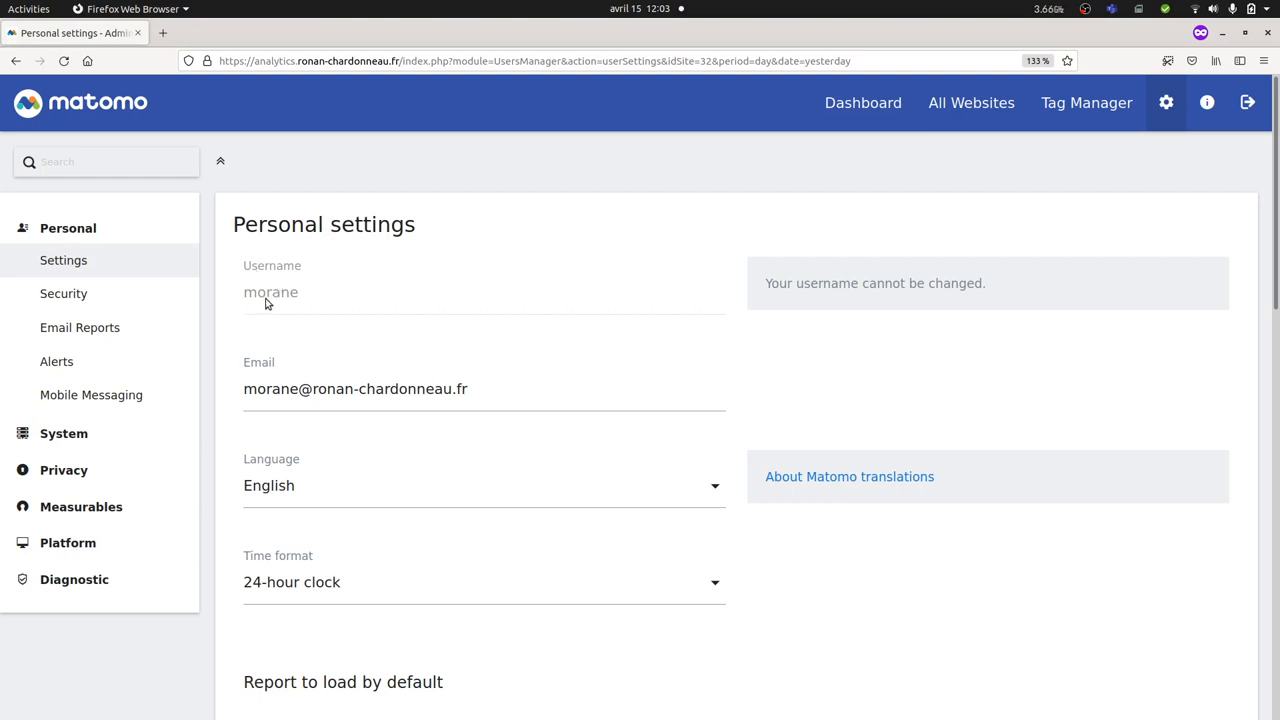
mouse_move(287, 300)
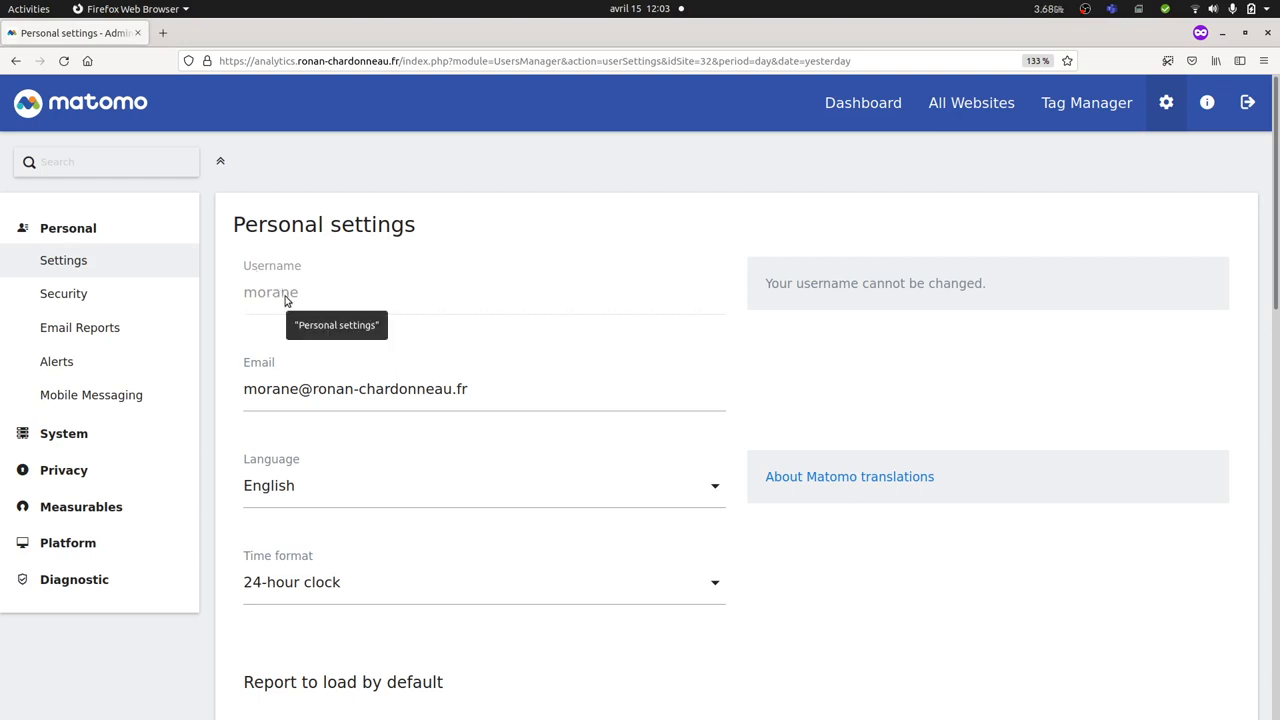
mouse_move(275, 292)
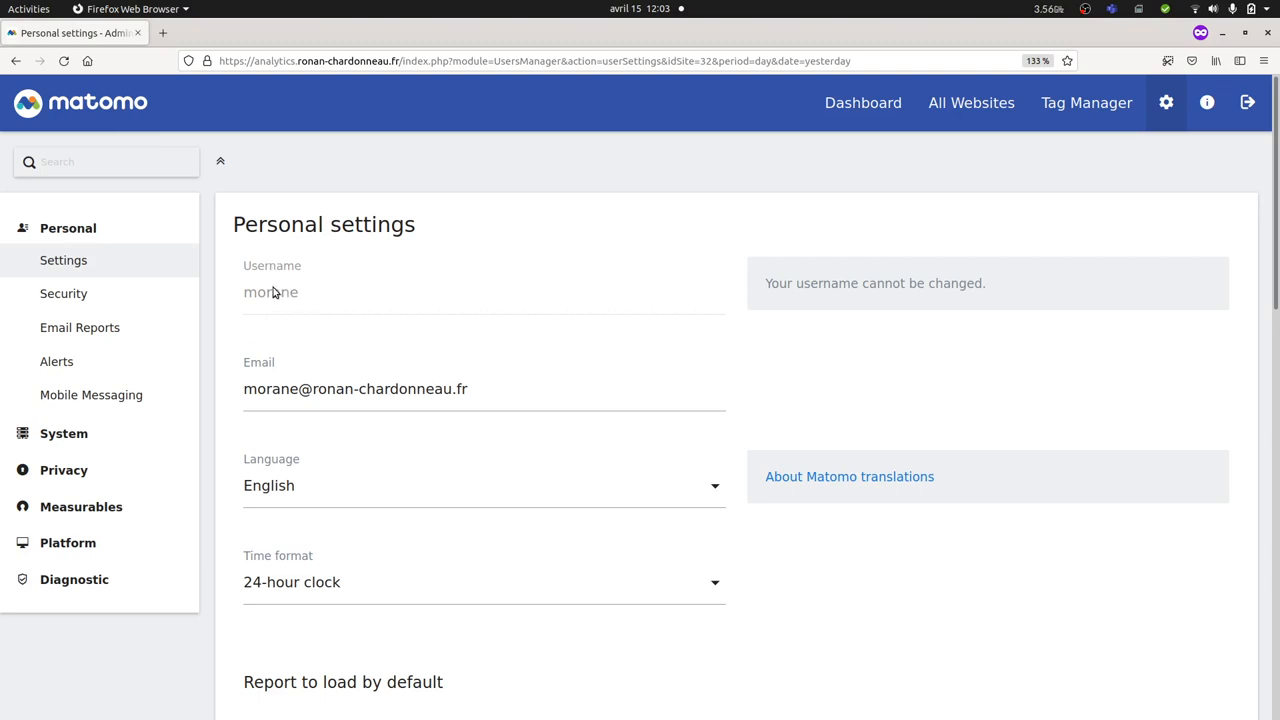
mouse_move(274, 317)
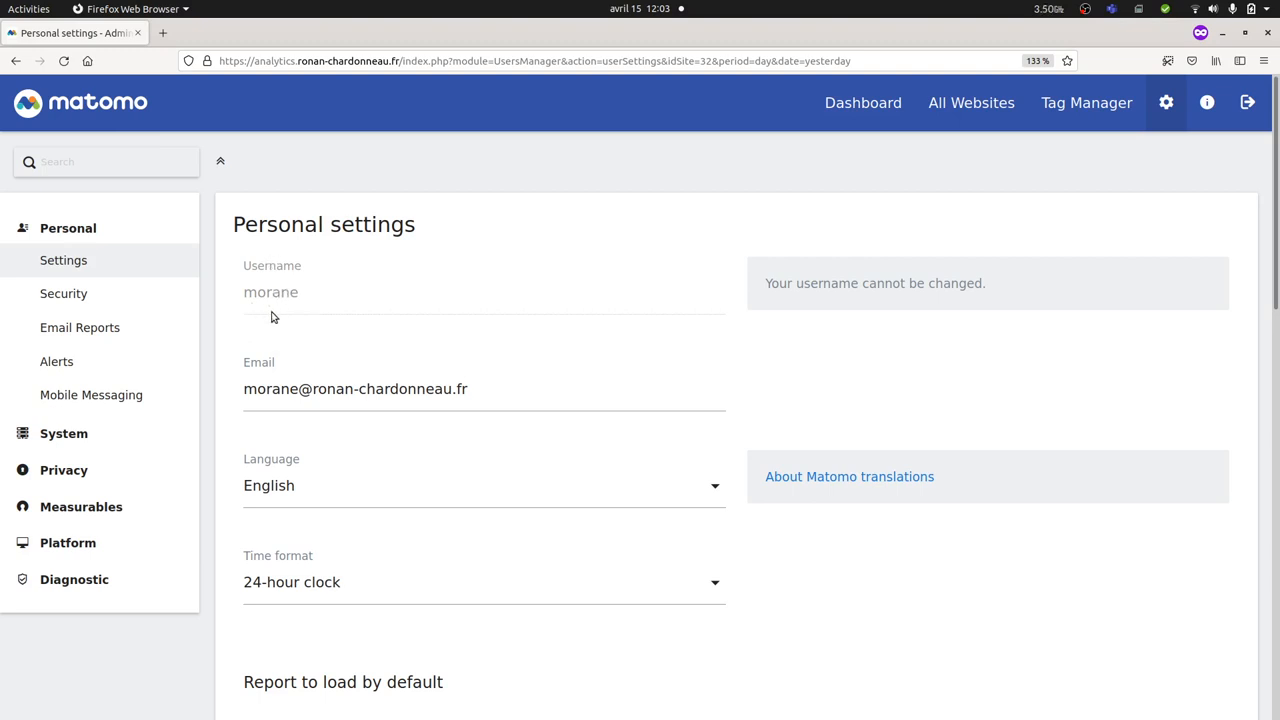
mouse_move(294, 320)
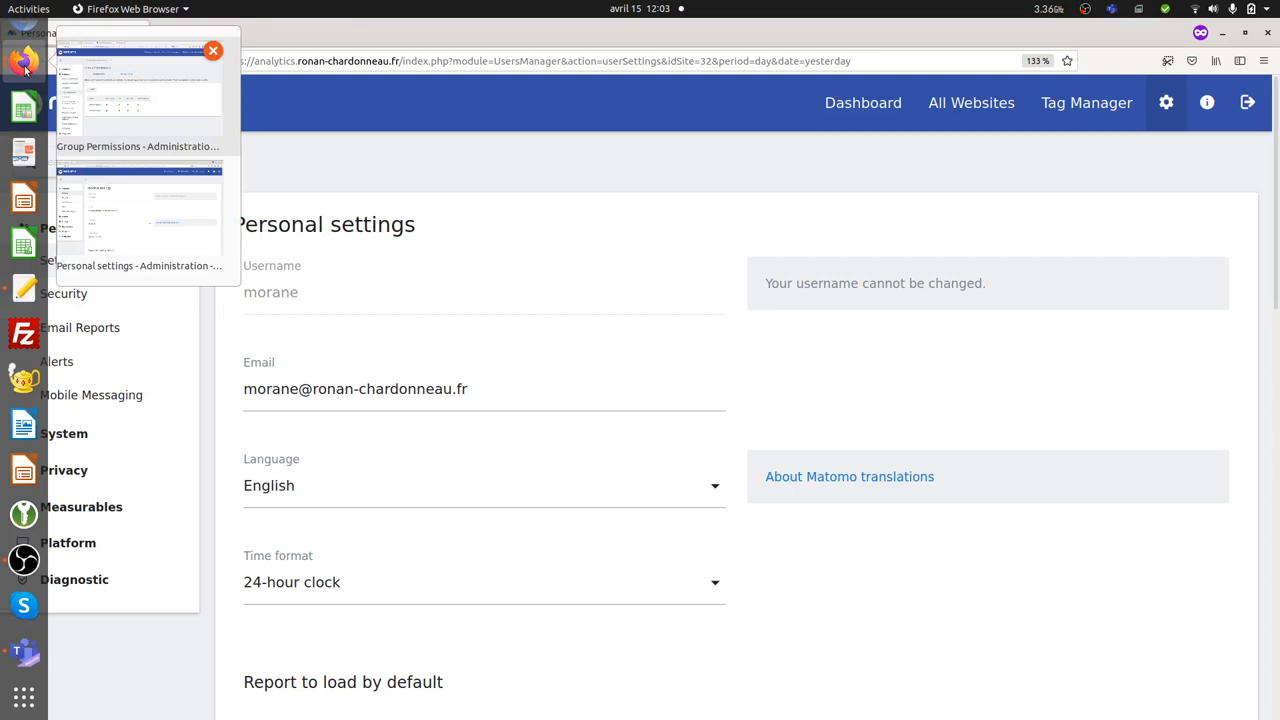
- Switch back to the Group Permissions window
left_click(137, 90)
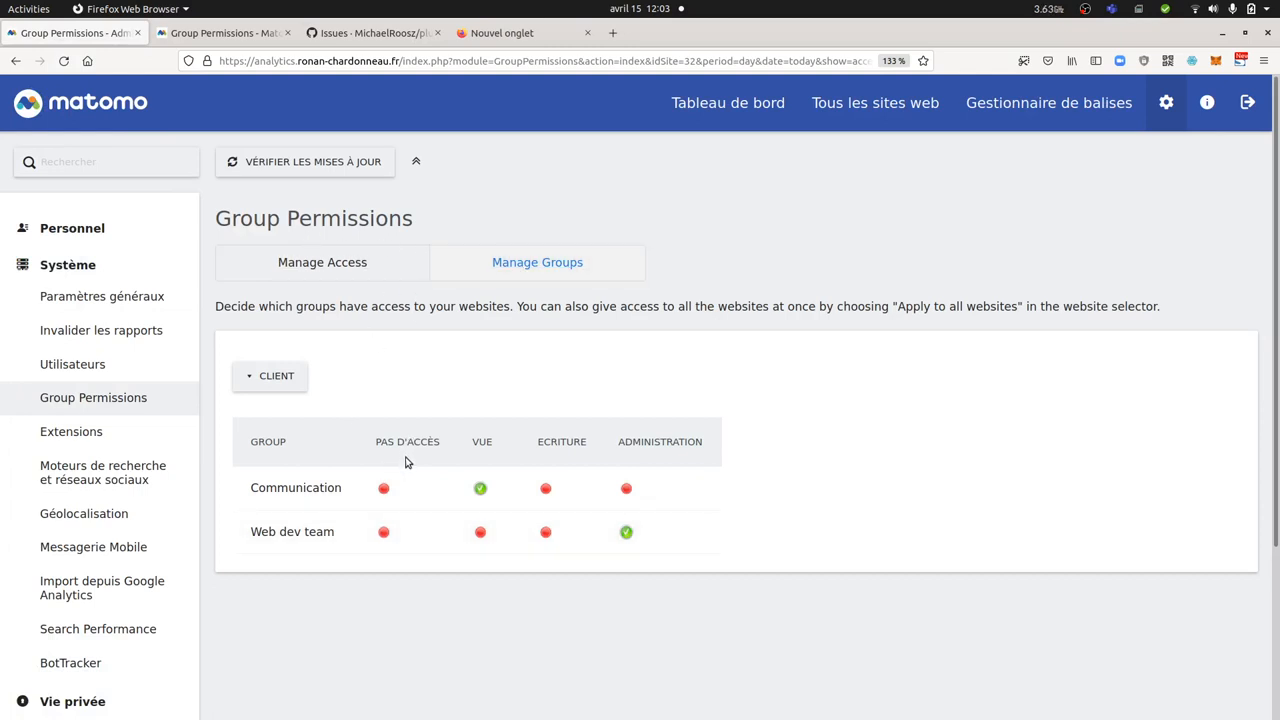
mouse_move(363, 518)
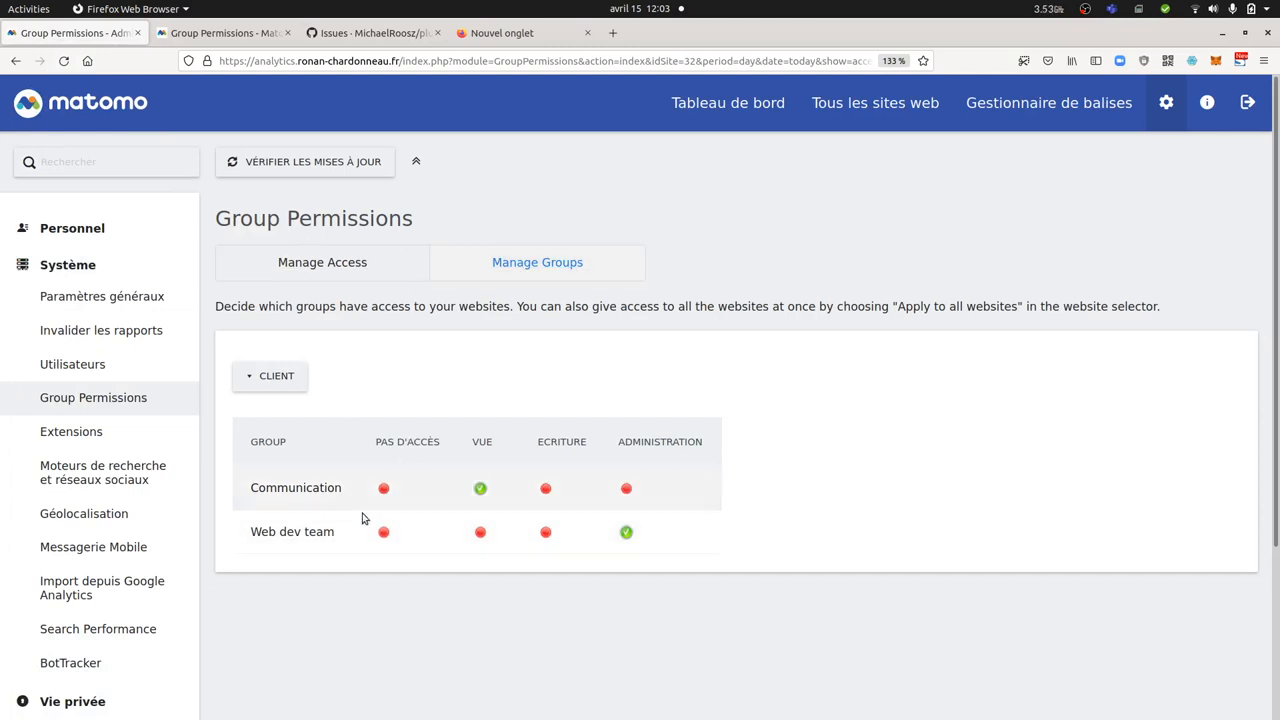